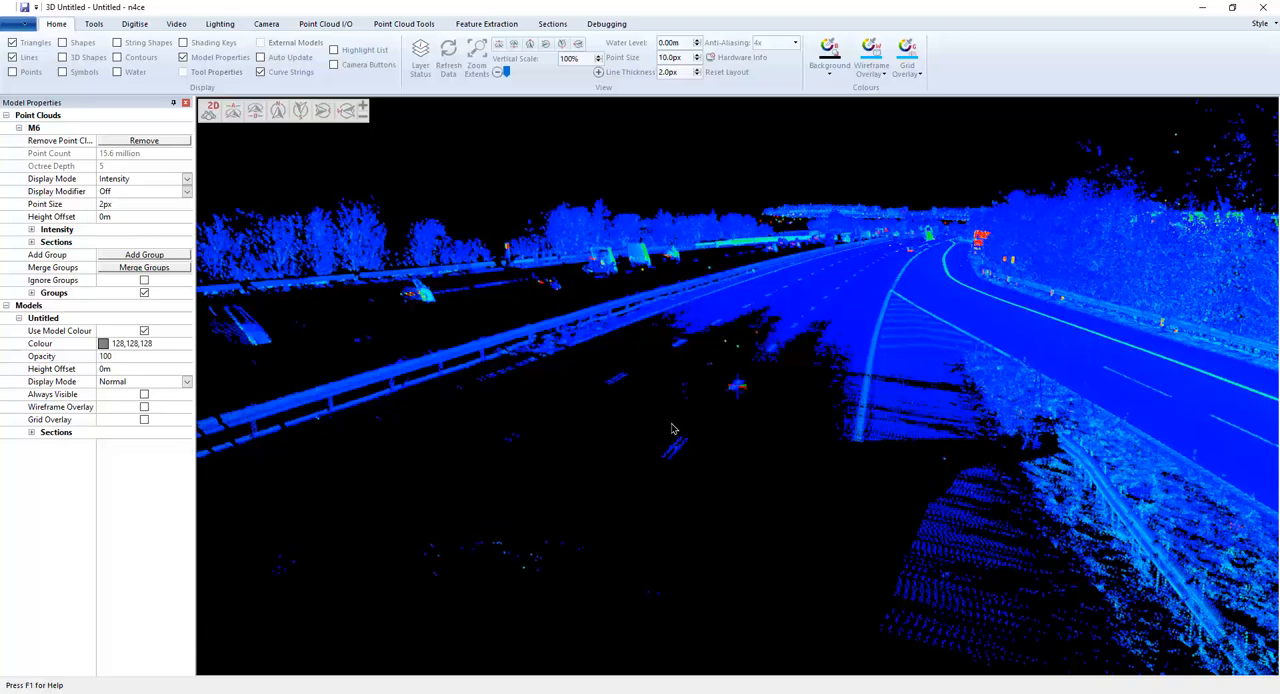
- Orbit along the highway crash barrier and switch to the Feature Extraction tools
drag(672, 430, 568, 446)
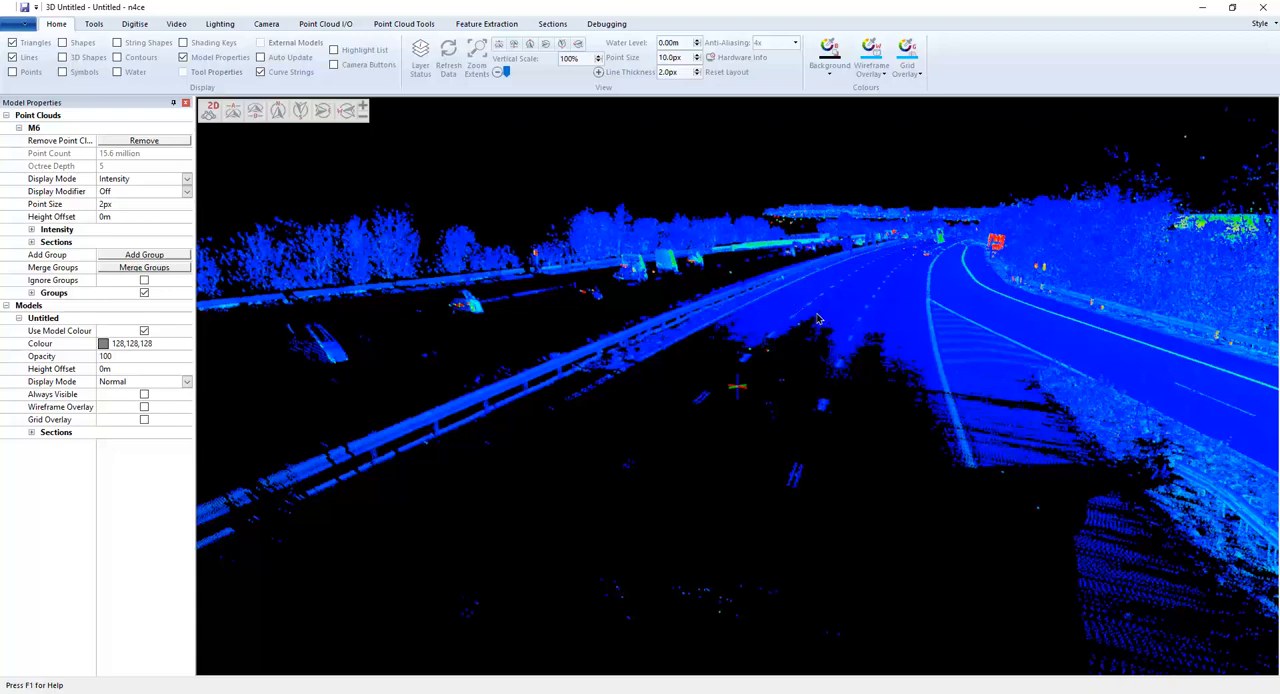
mouse_move(136, 406)
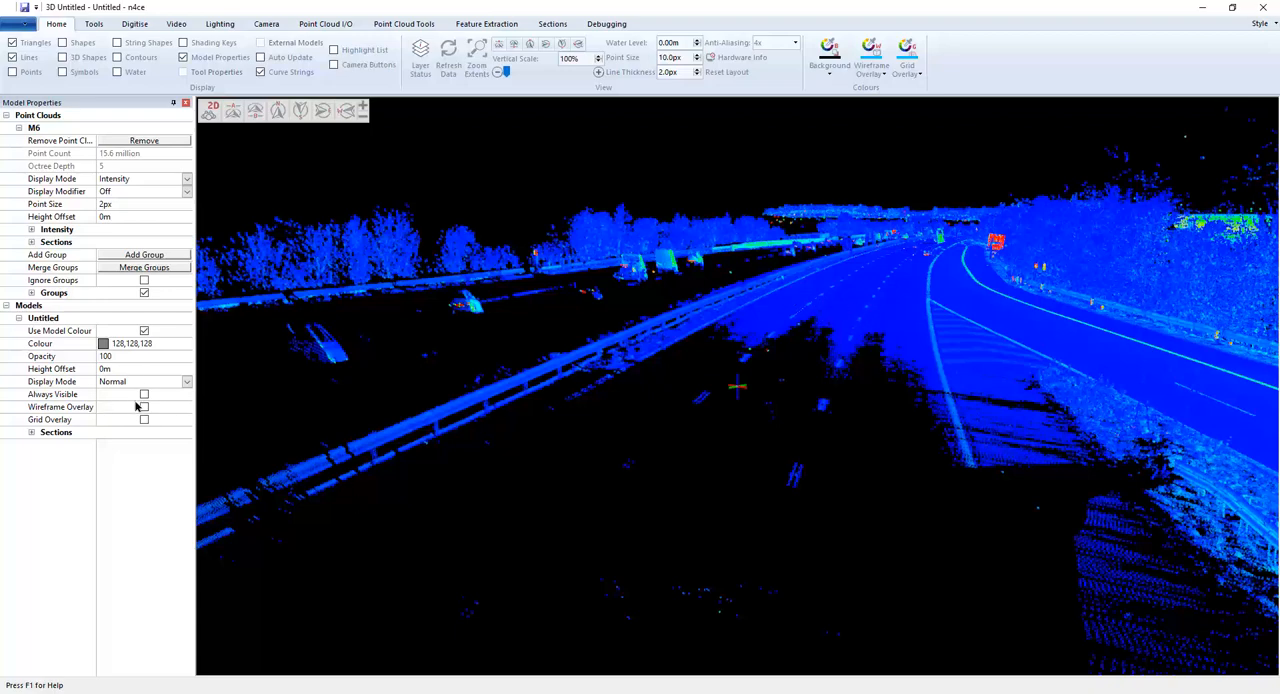
click(144, 394)
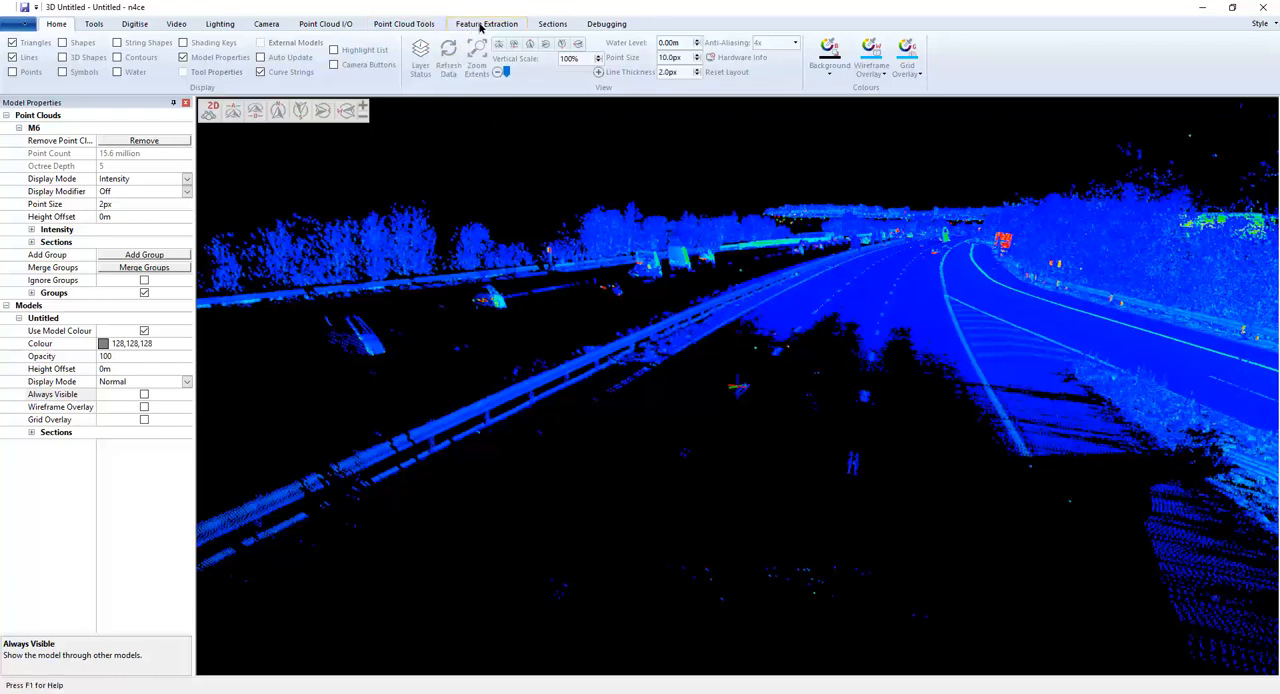
click(486, 24)
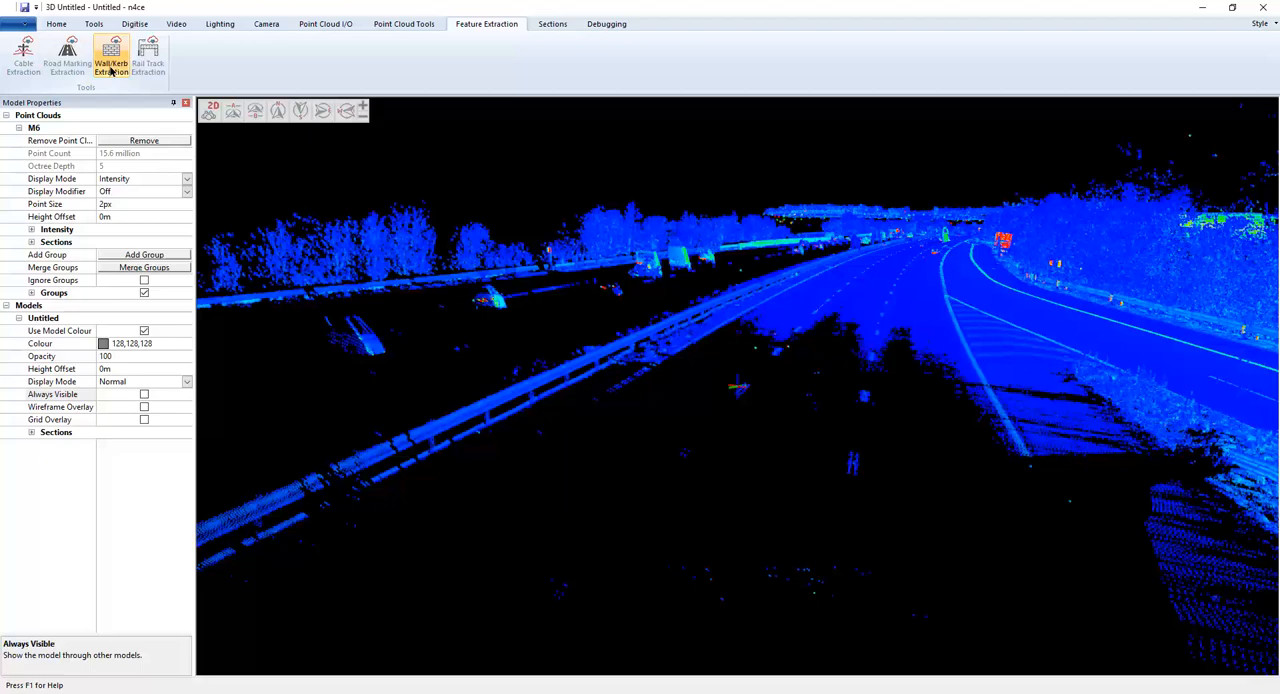
- Start the Wall/Kerb Extraction tool so its Tool Properties panel appears
click(110, 56)
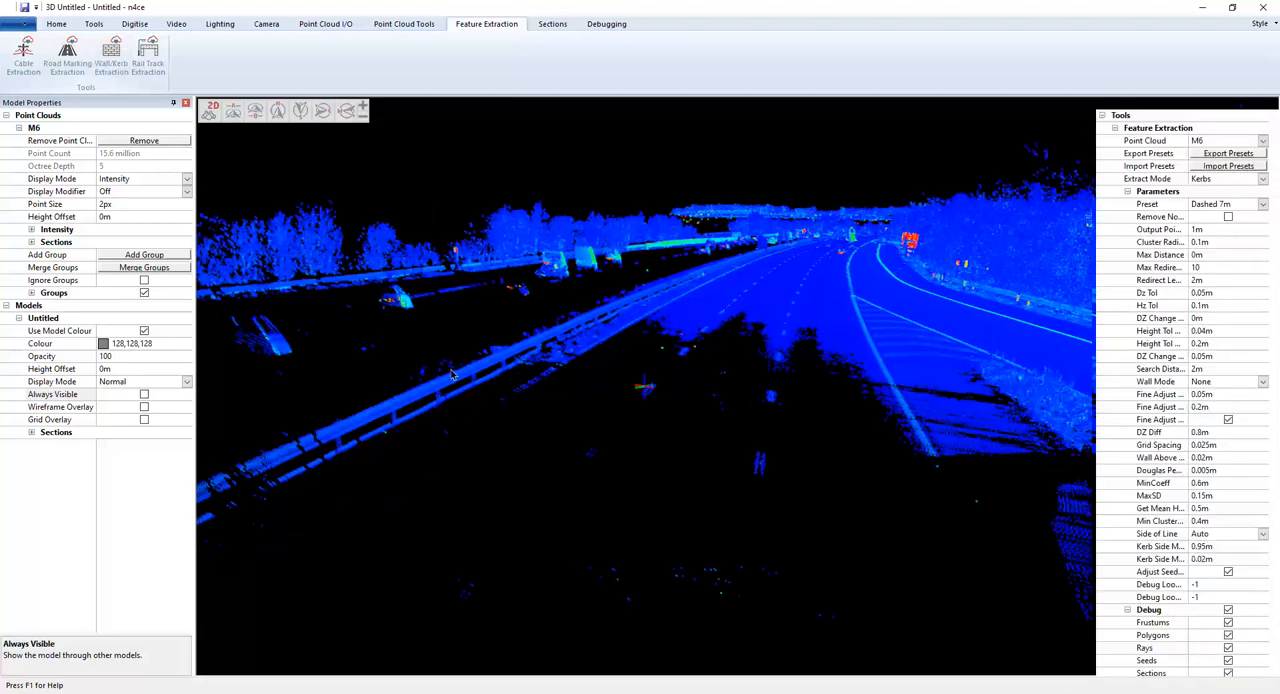
click(112, 56)
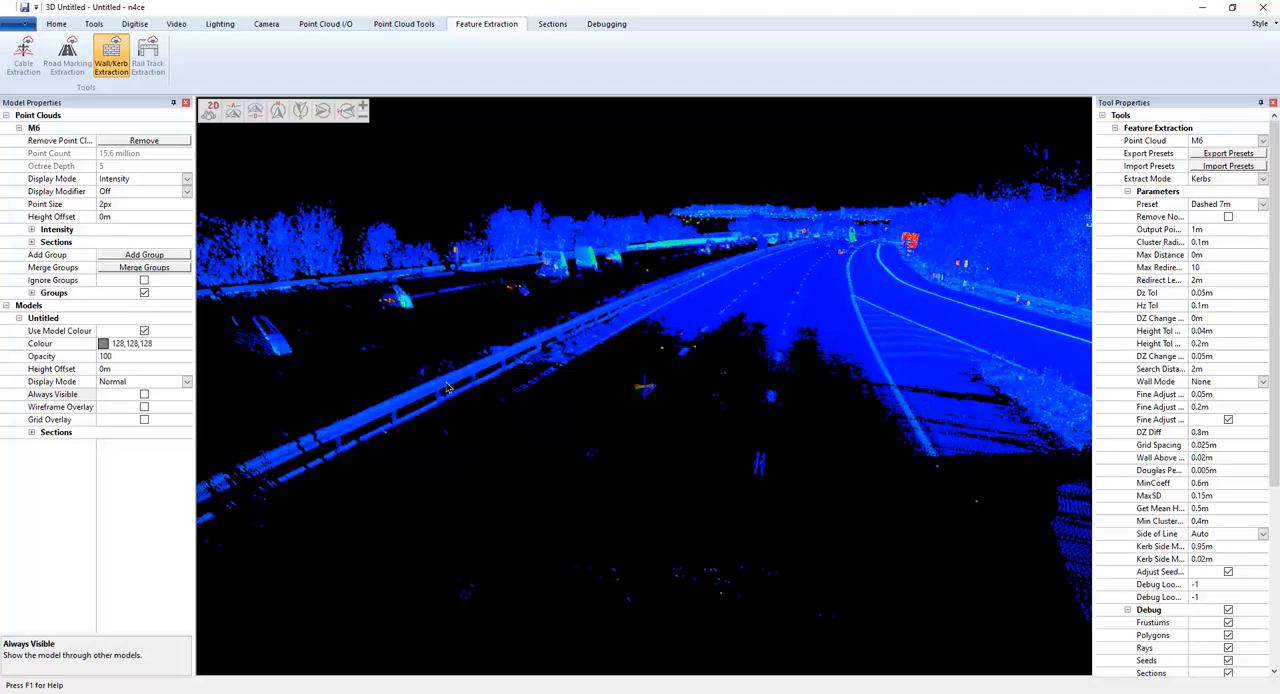
mouse_move(800, 316)
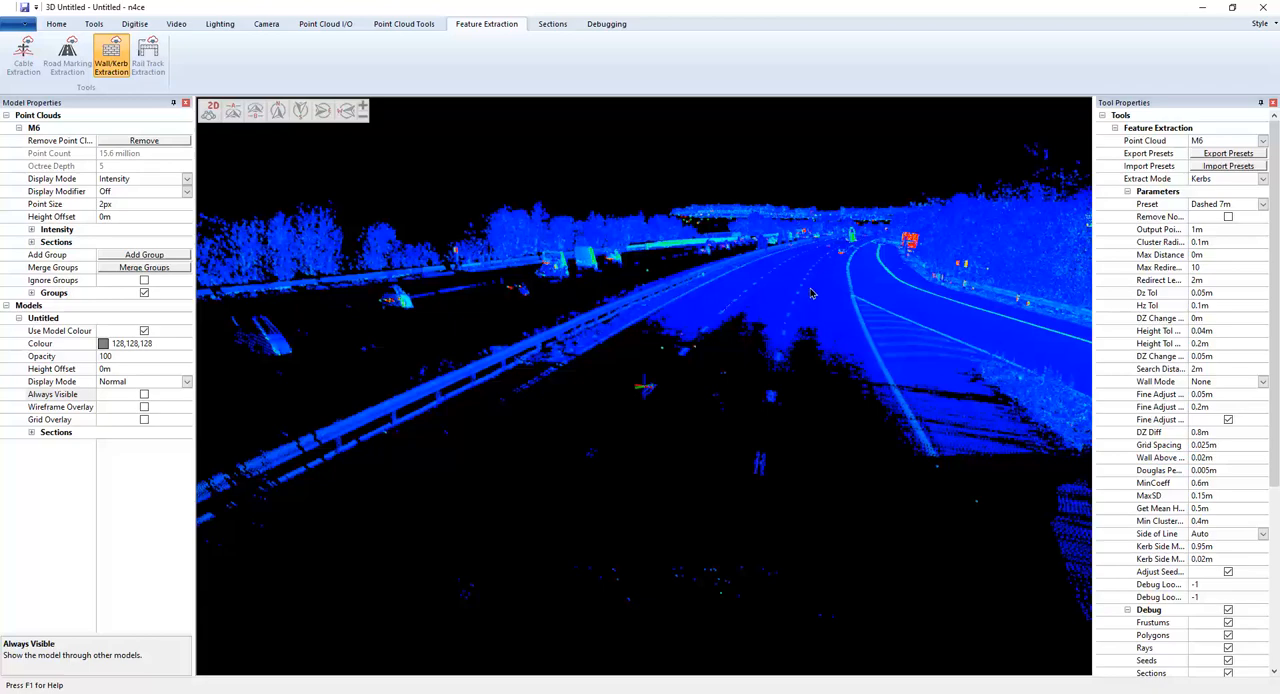
mouse_move(396, 404)
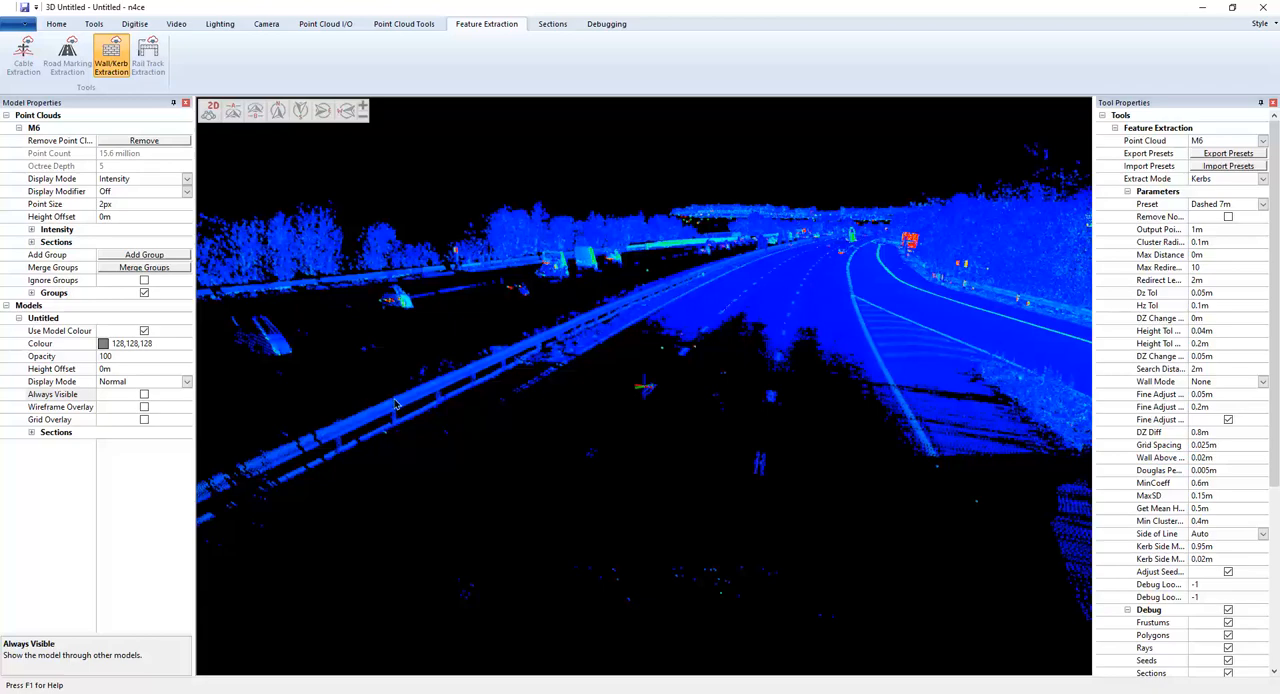
mouse_move(430, 384)
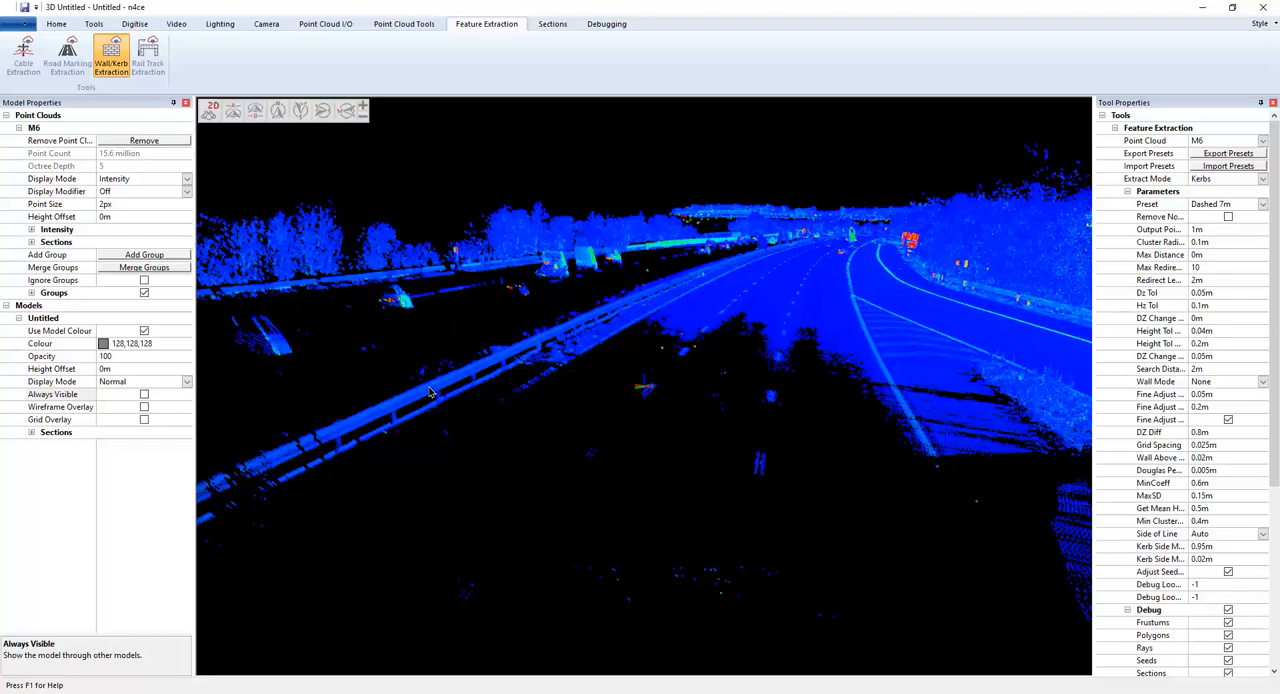
mouse_move(1242, 216)
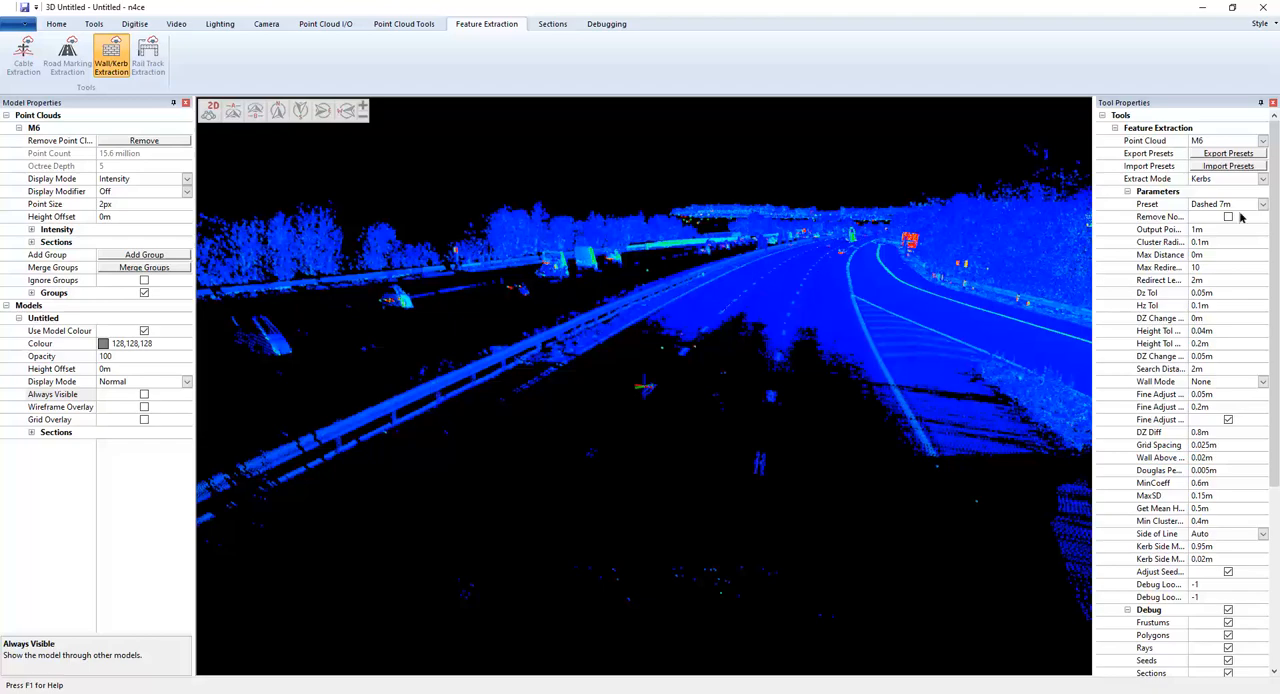
- Search 'rash B' in the Preset field, pick Crash Barrier and review the redirect length
click(1148, 204)
text(C)
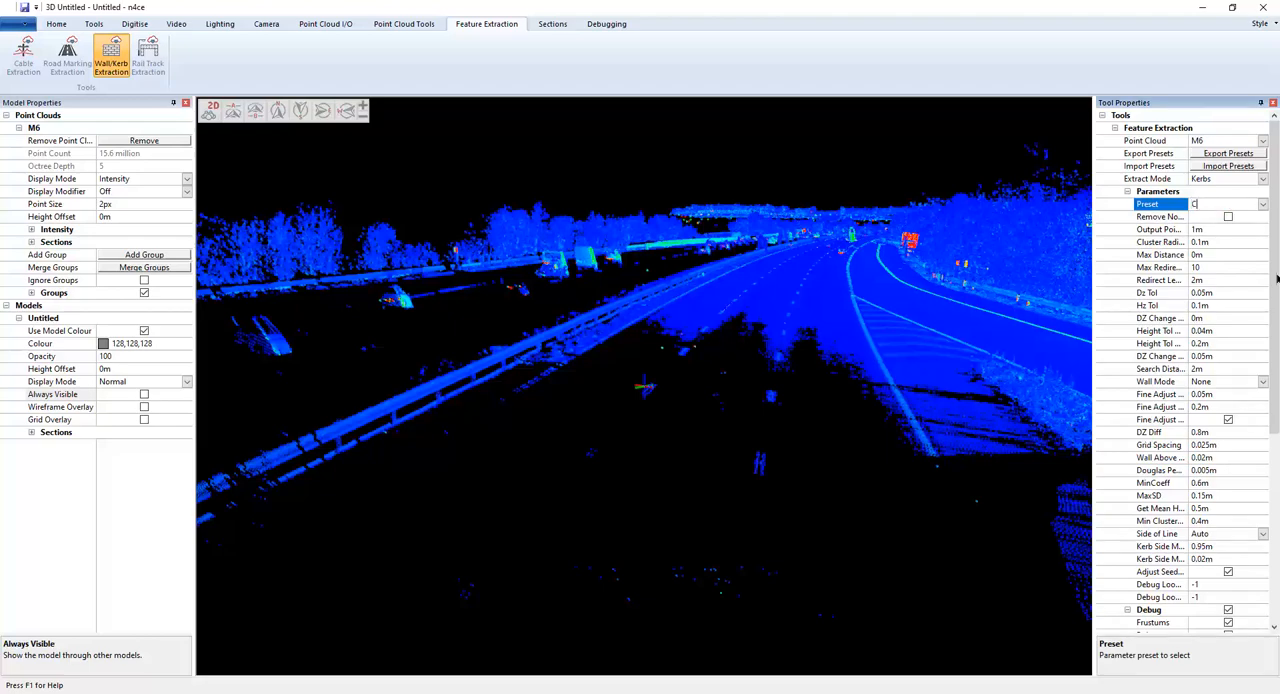
text(rash Barrier)
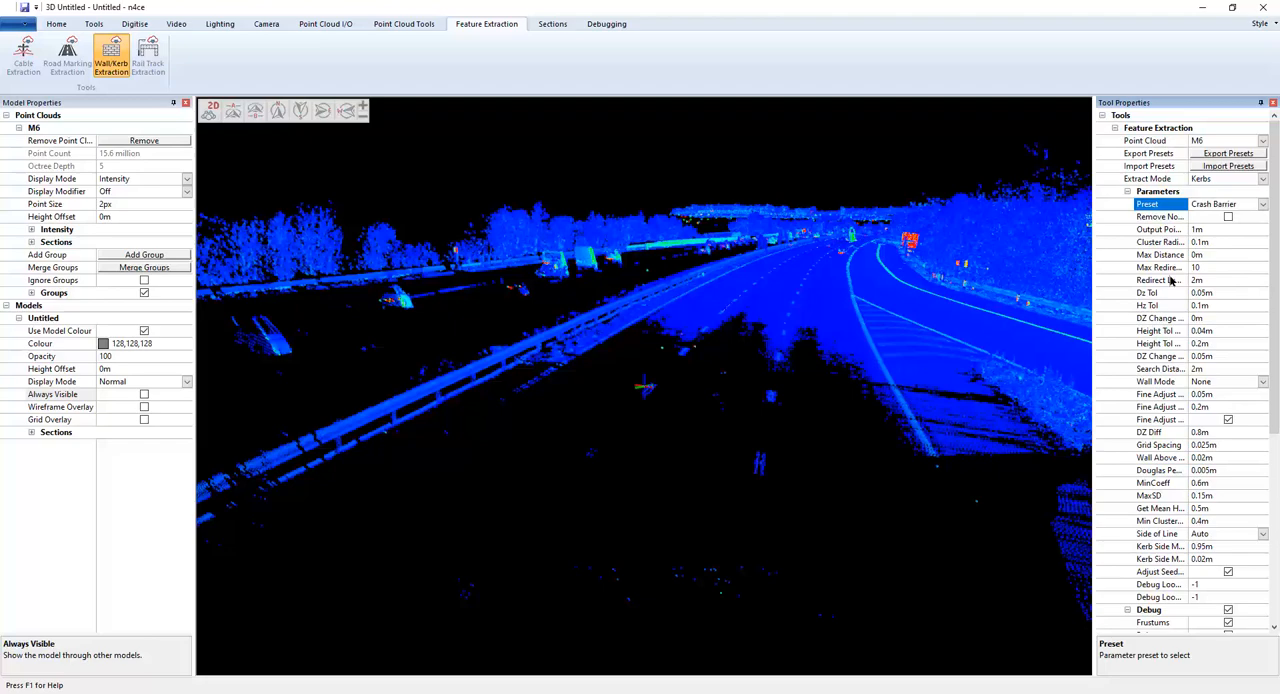
click(1156, 228)
text(5)
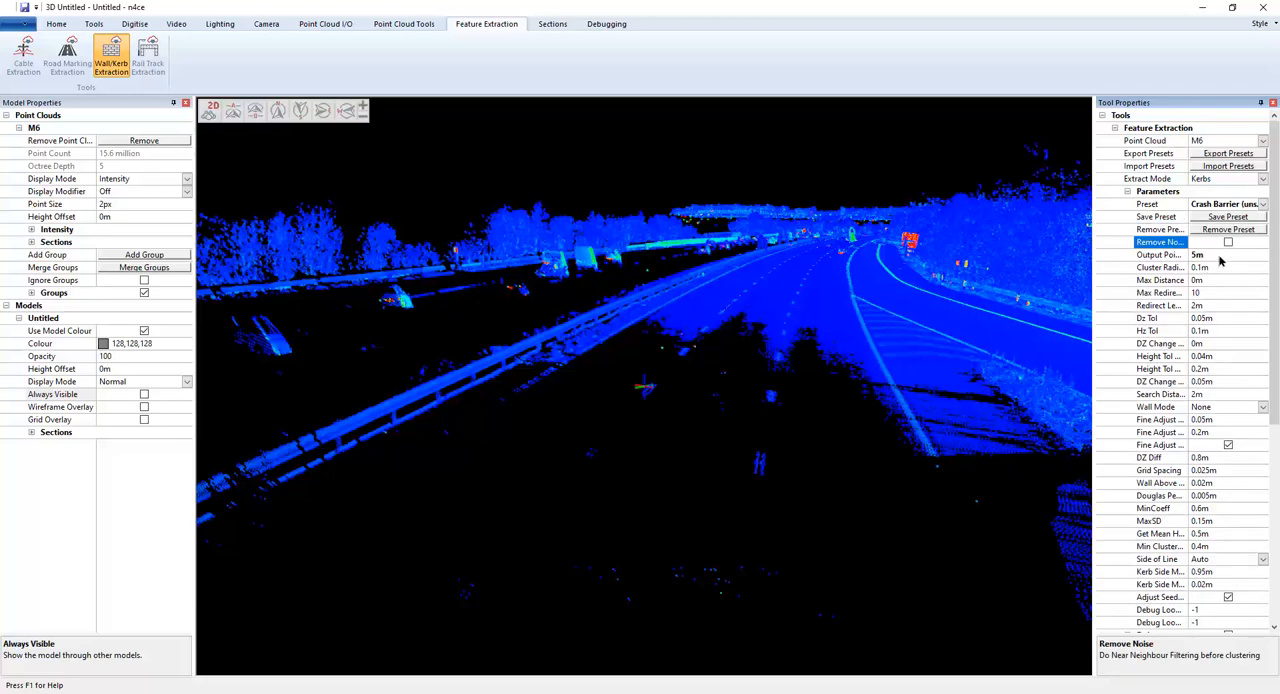
click(1160, 268)
text(5)
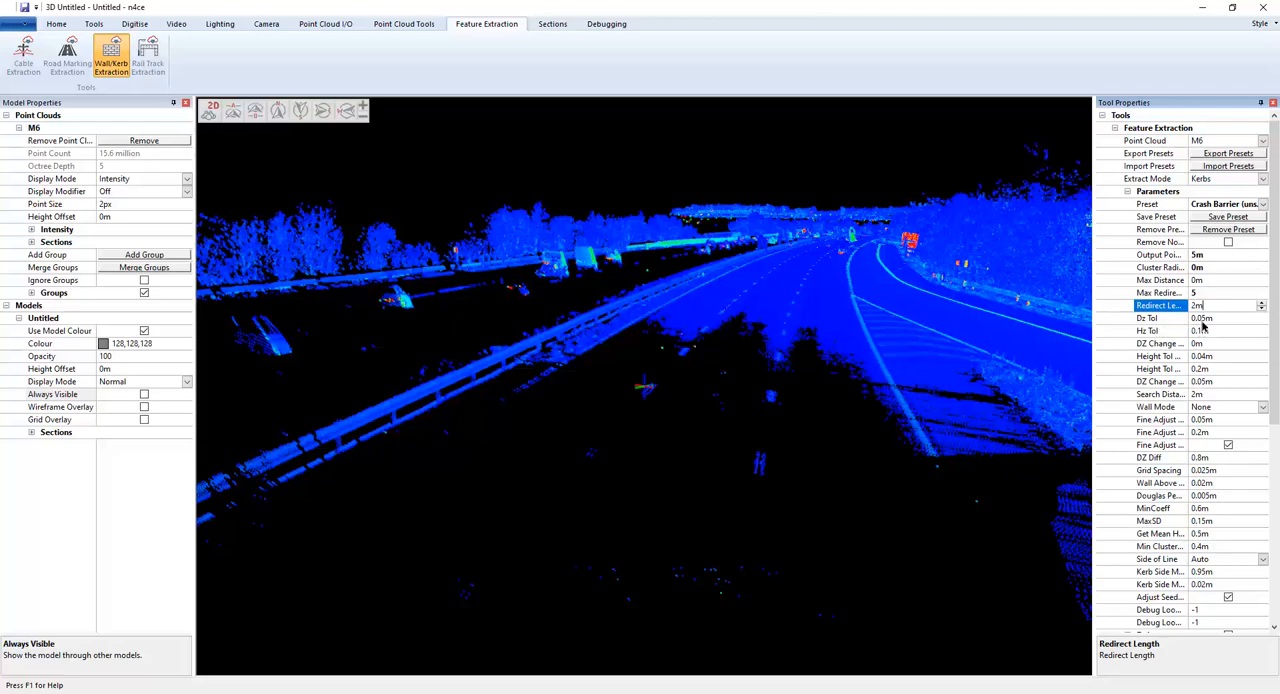
click(1160, 318)
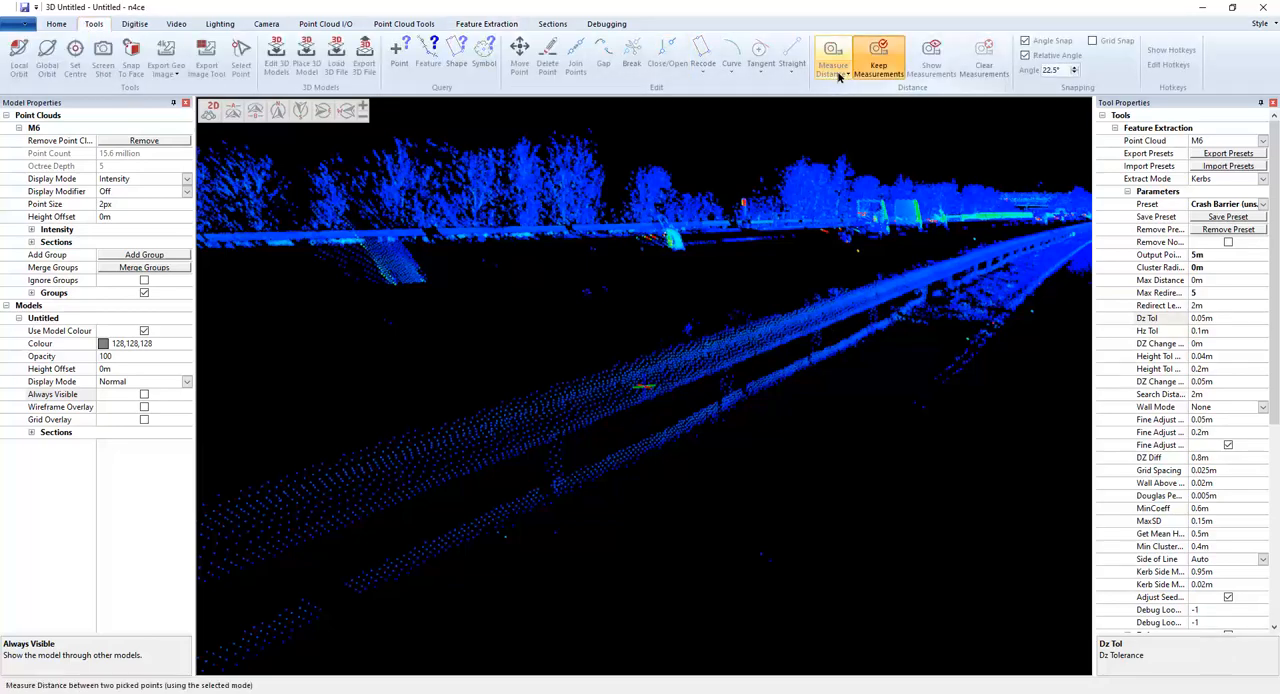
- Measure the distance between two picked points on the barrier with Measure Distance
click(832, 58)
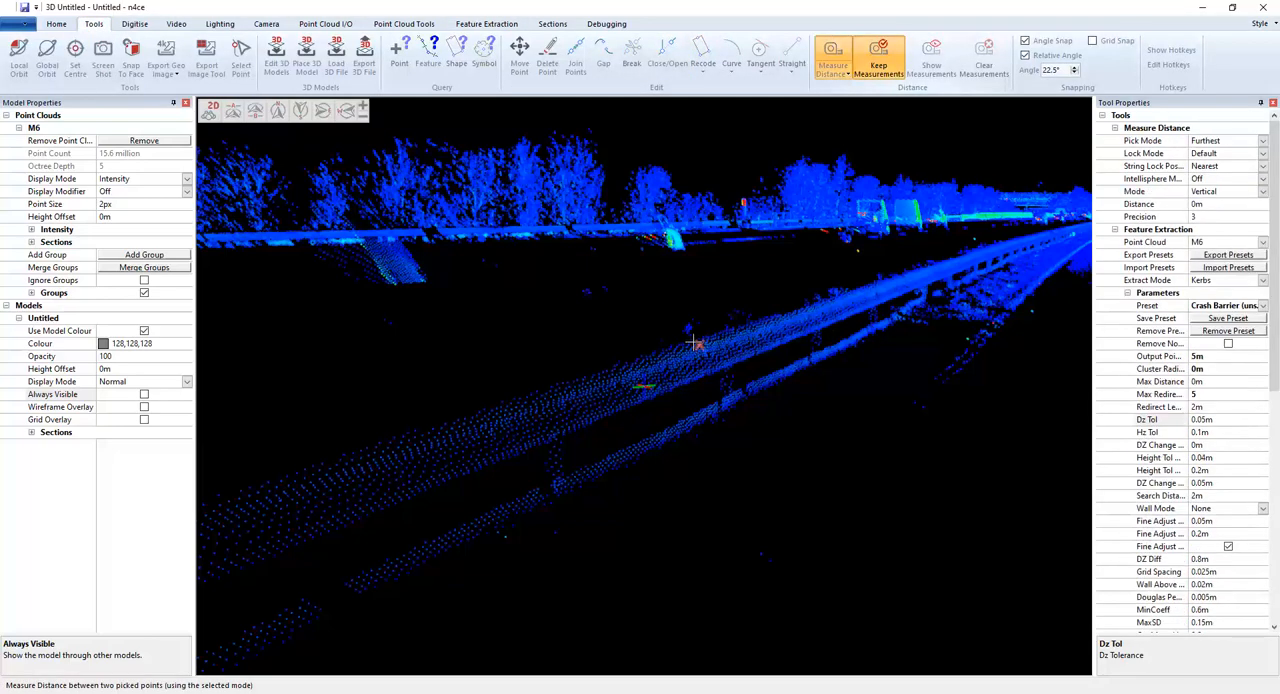
click(698, 342)
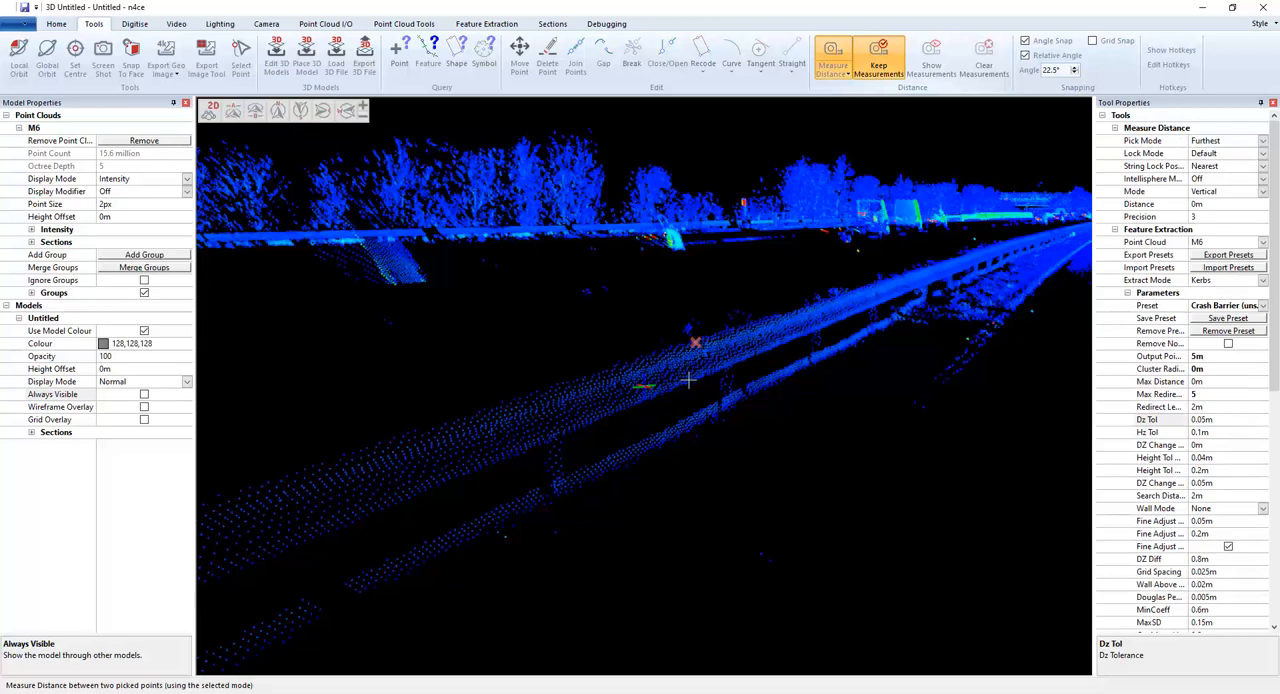
click(688, 384)
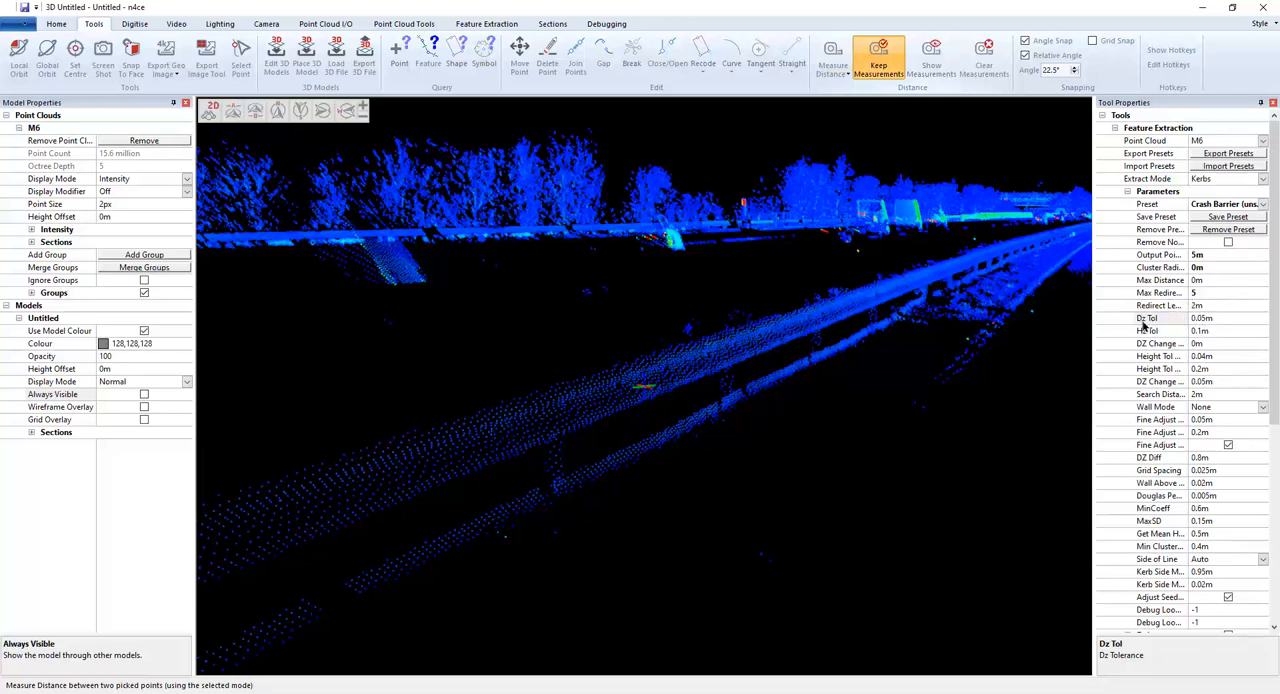
click(1148, 318)
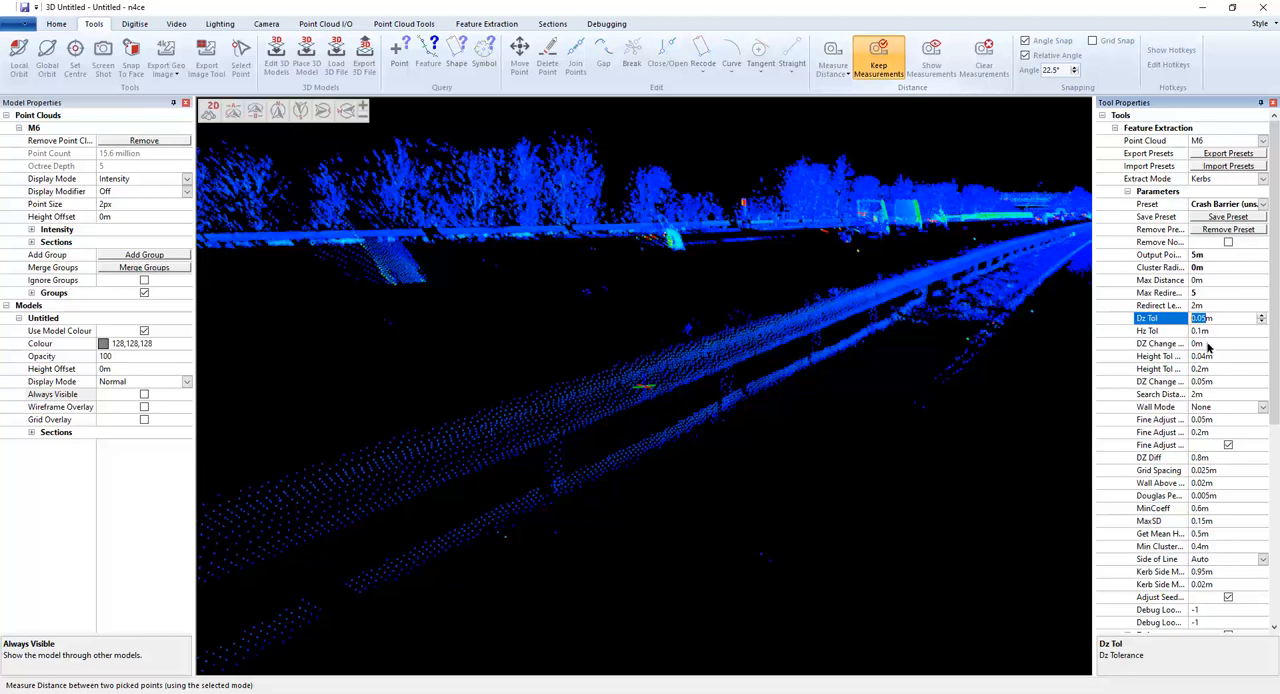
text(0.25)
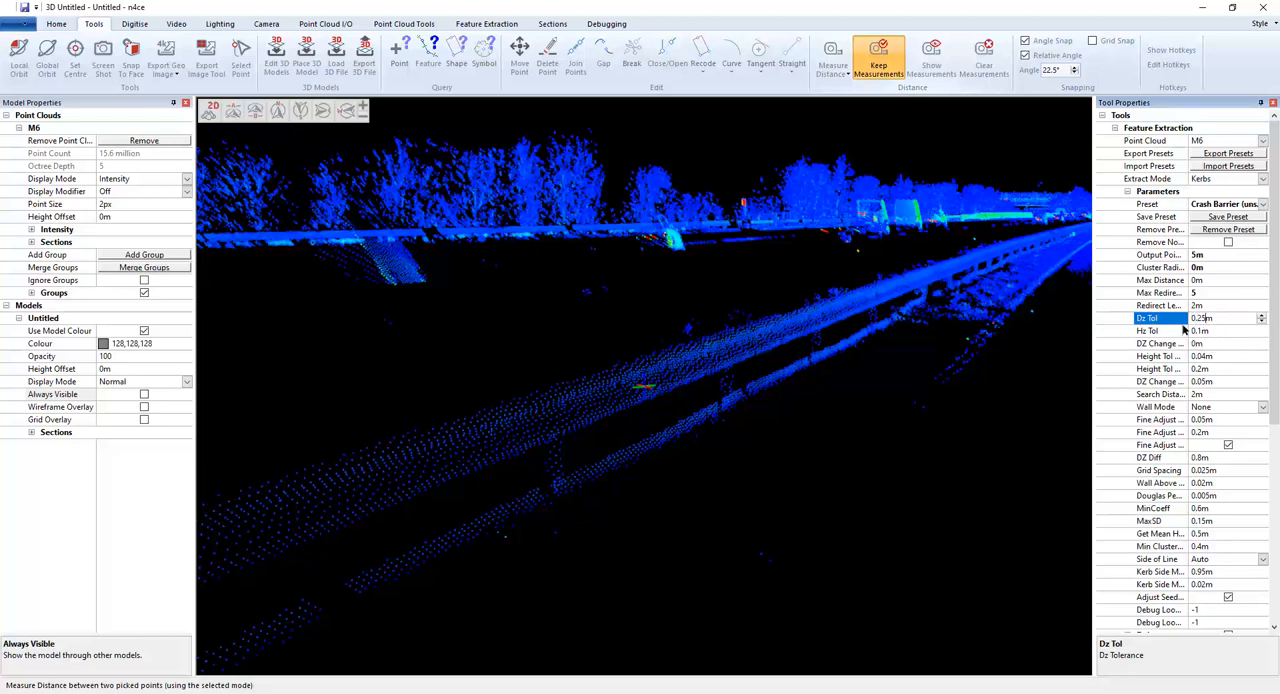
mouse_move(1176, 336)
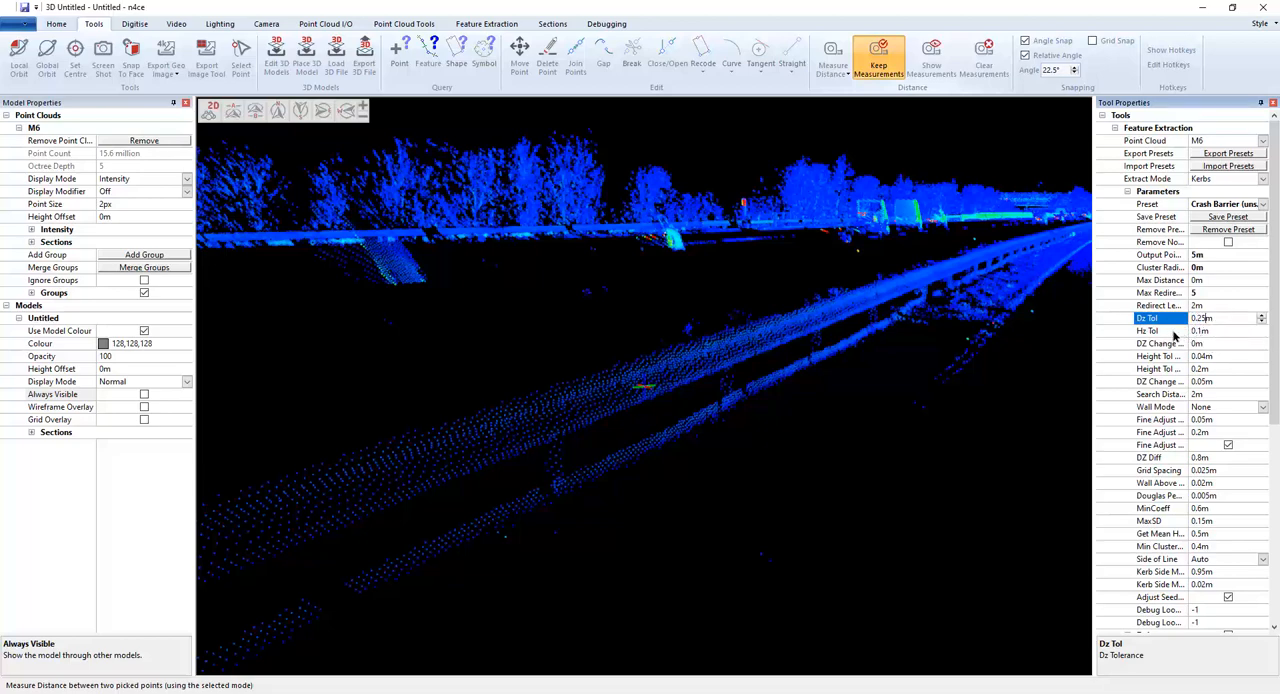
mouse_move(1060, 308)
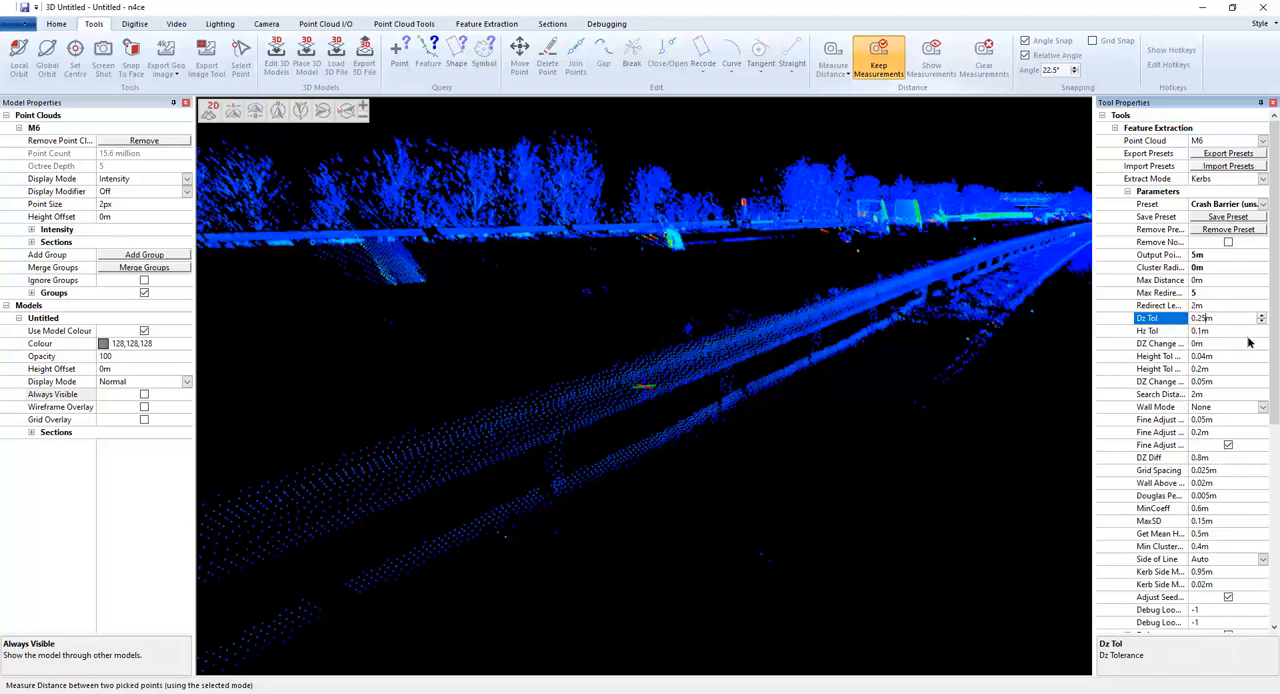
click(1148, 330)
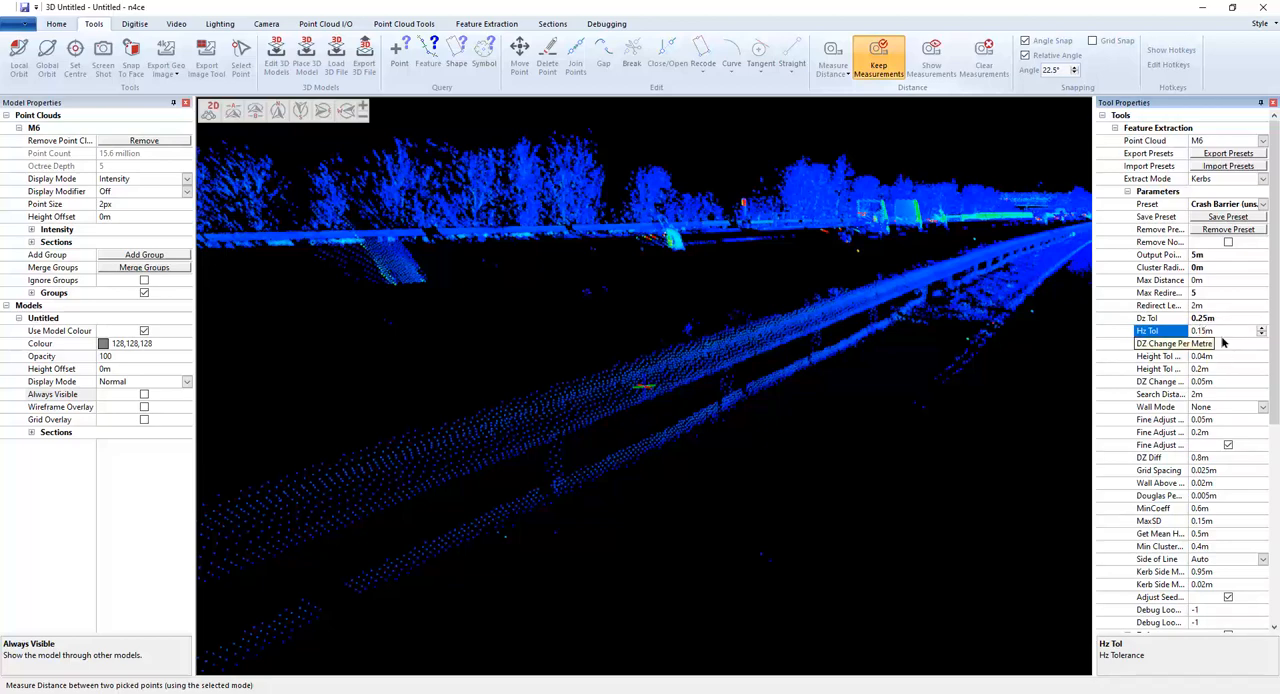
click(1160, 344)
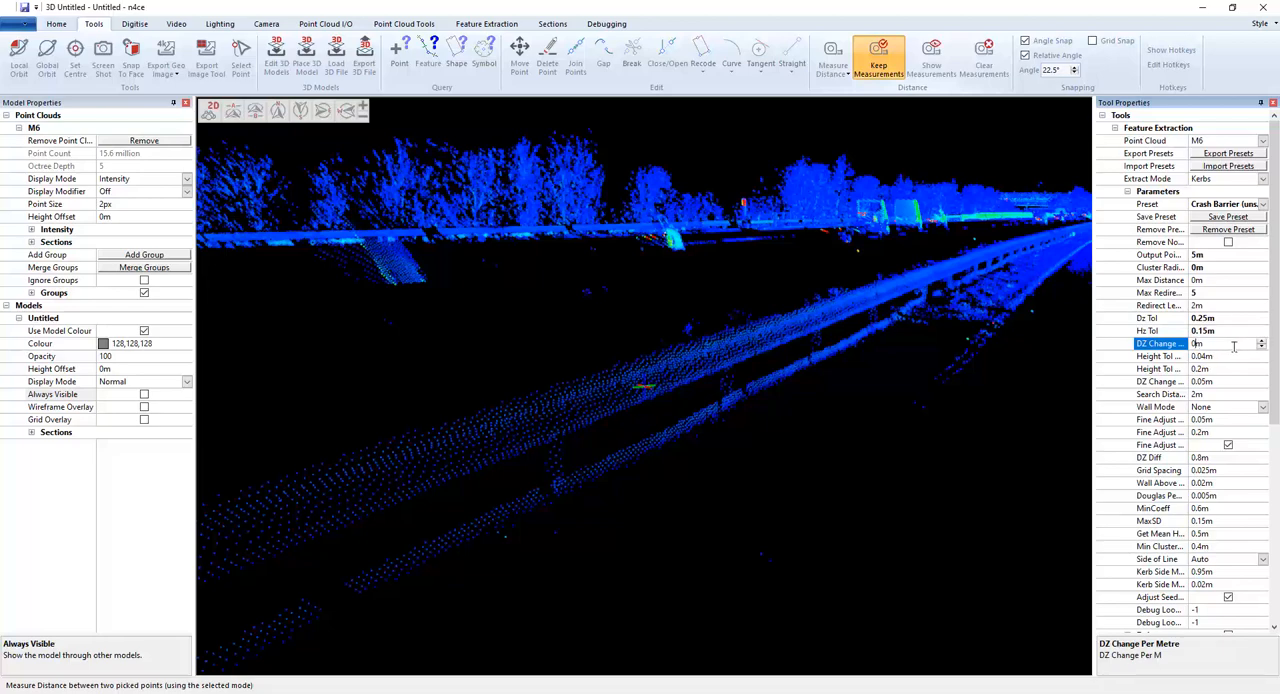
mouse_move(1236, 346)
text(.02)
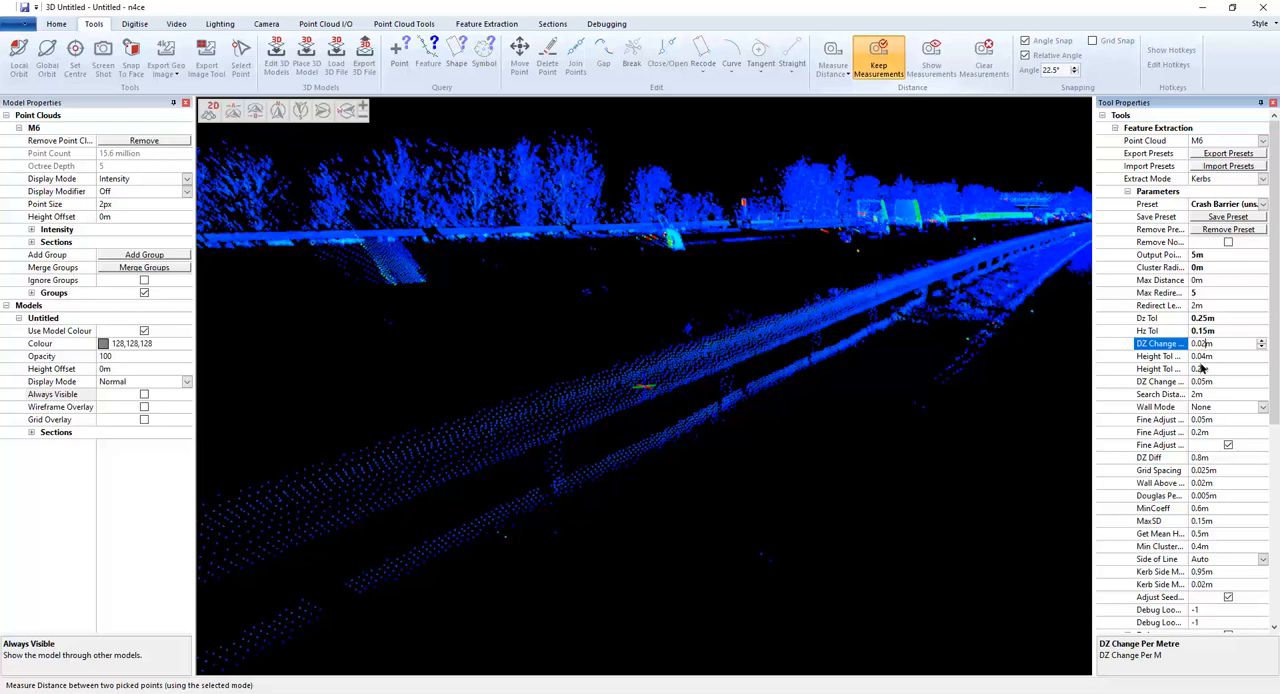
click(1160, 356)
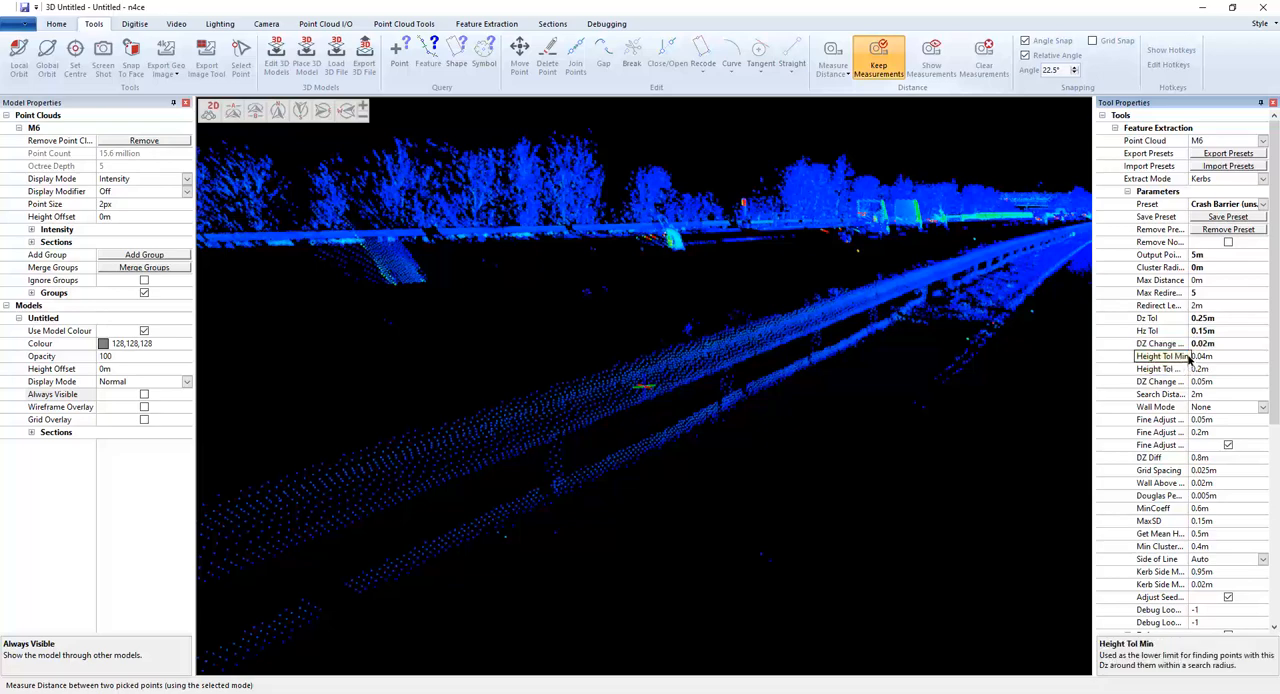
click(1160, 356)
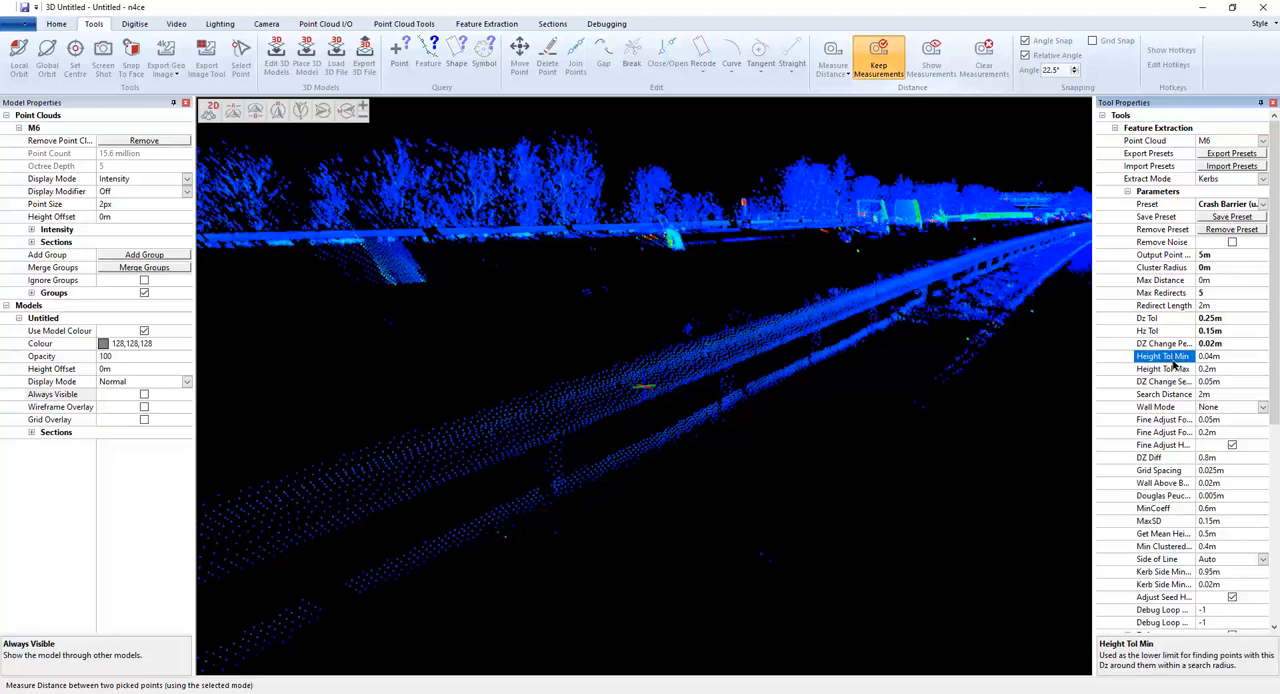
click(1160, 368)
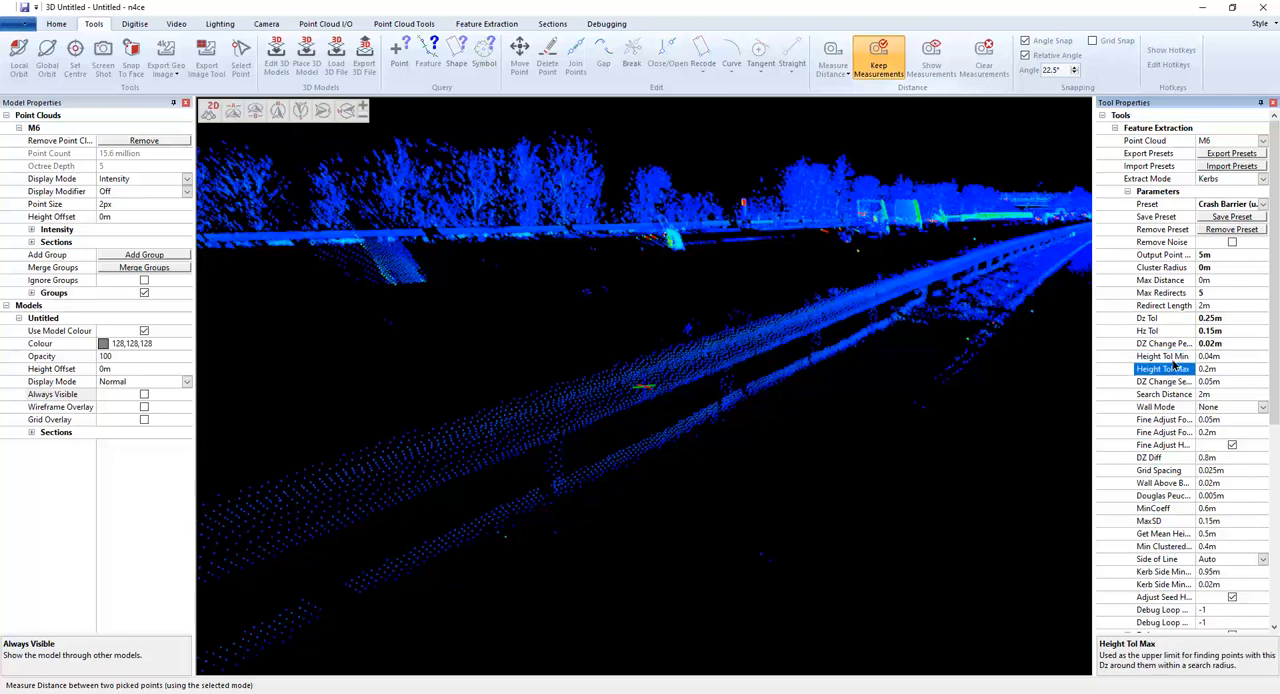
click(1160, 356)
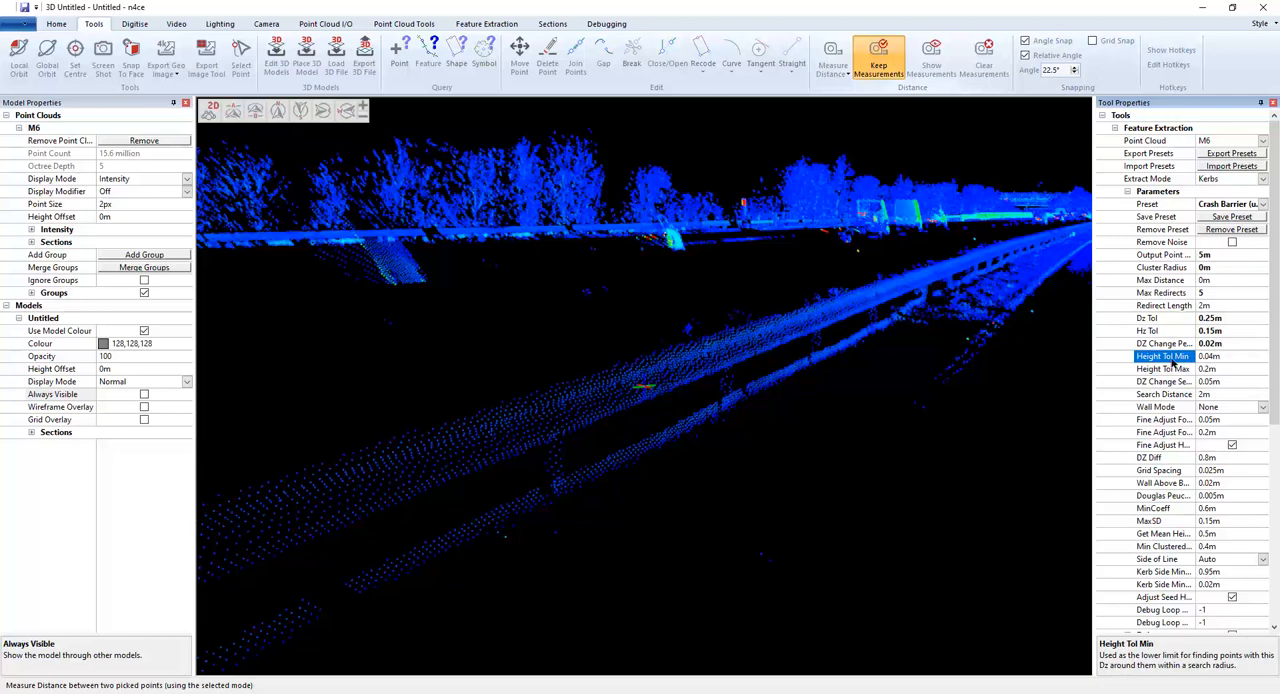
click(1164, 368)
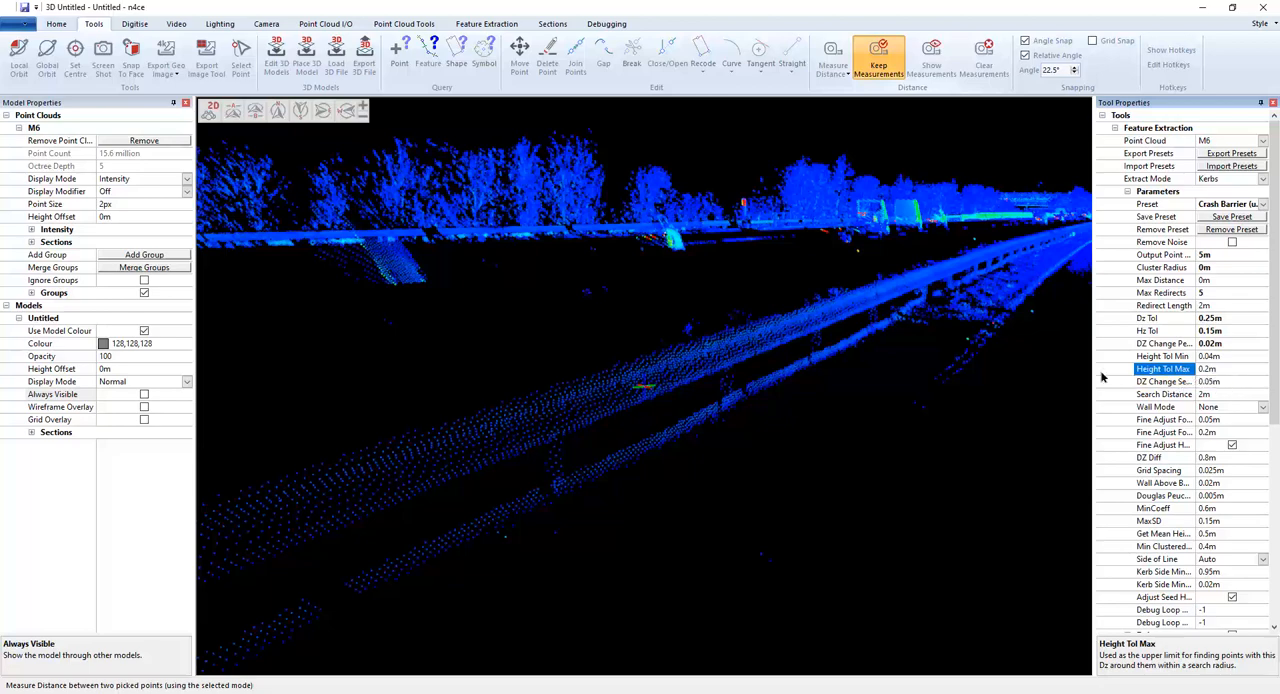
mouse_move(1208, 364)
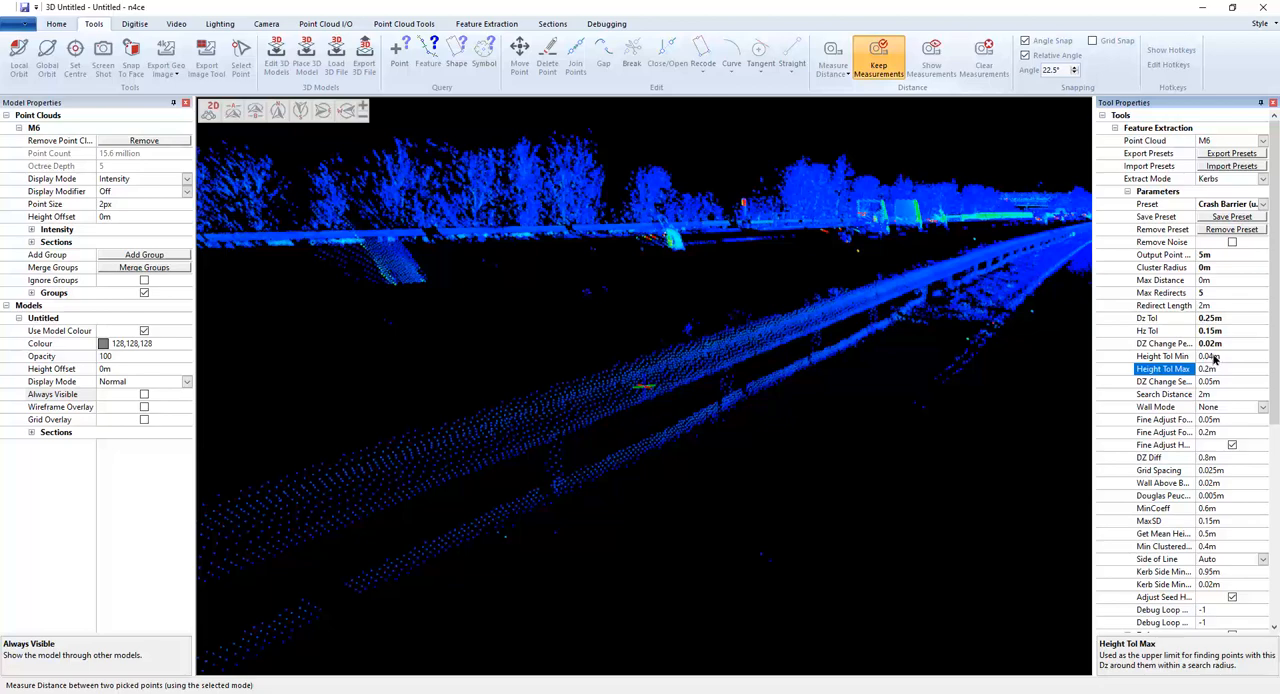
mouse_move(1212, 362)
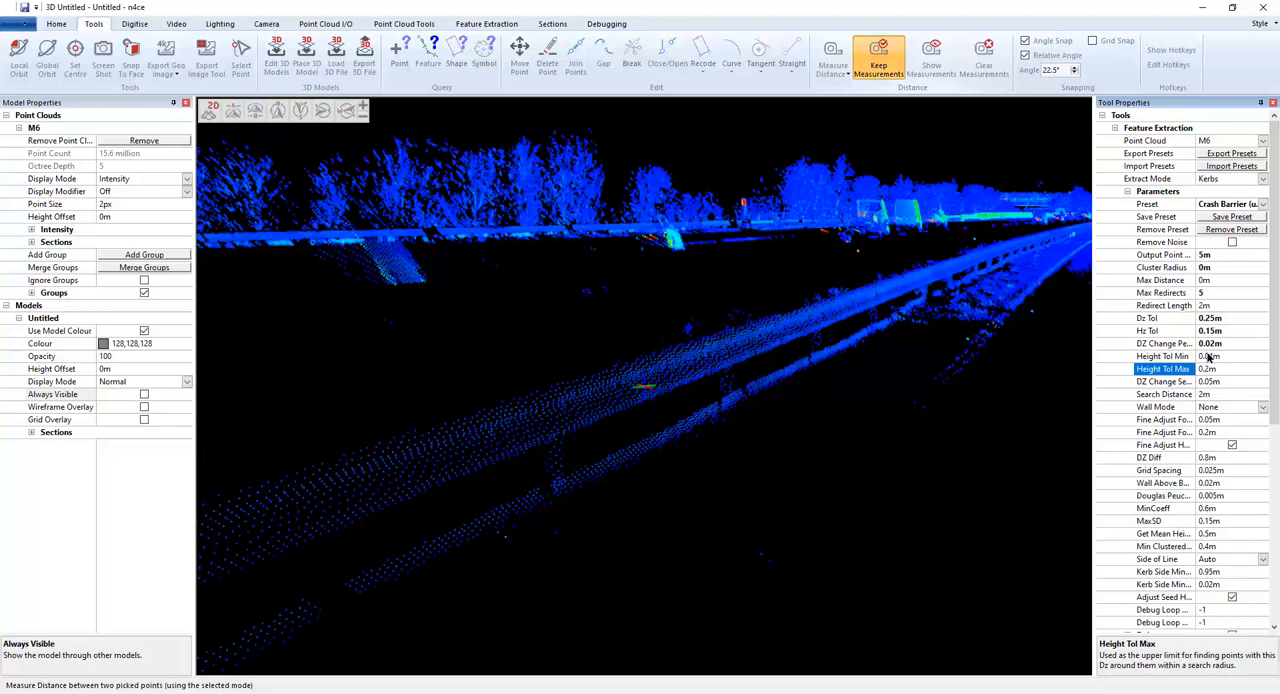
mouse_move(1210, 360)
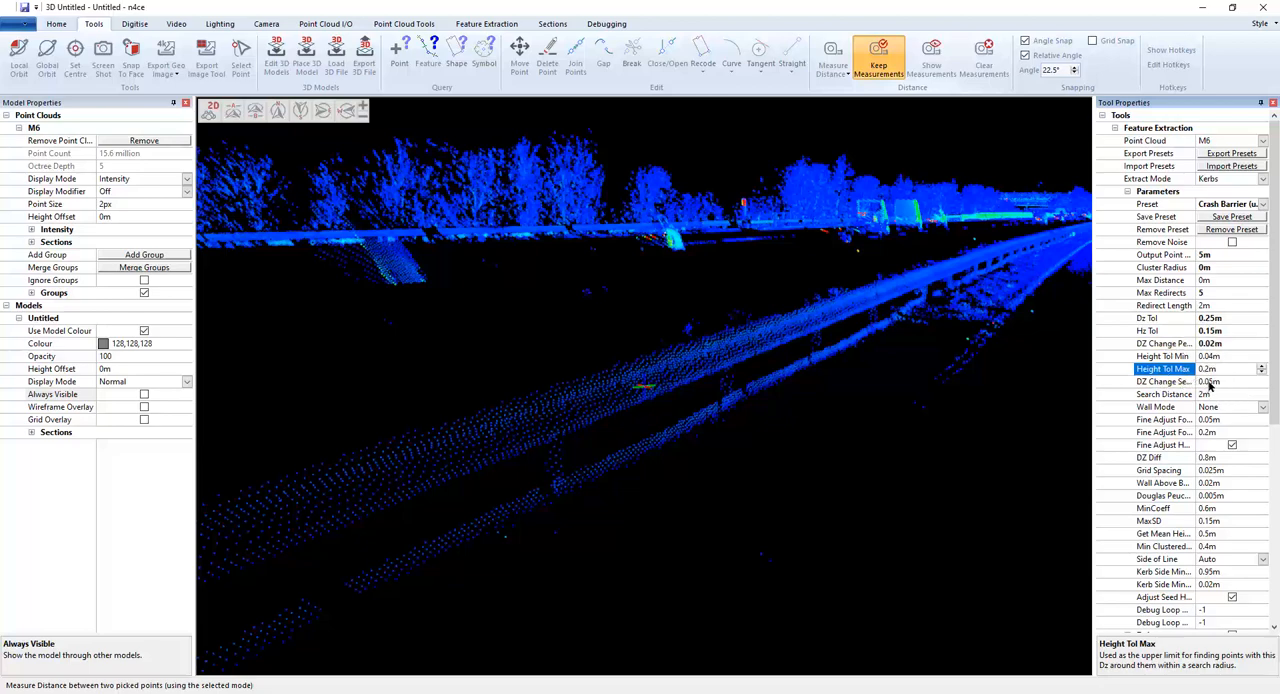
- Set the DZ change search radius to 0.025 m and the wall mode to Top
click(1160, 380)
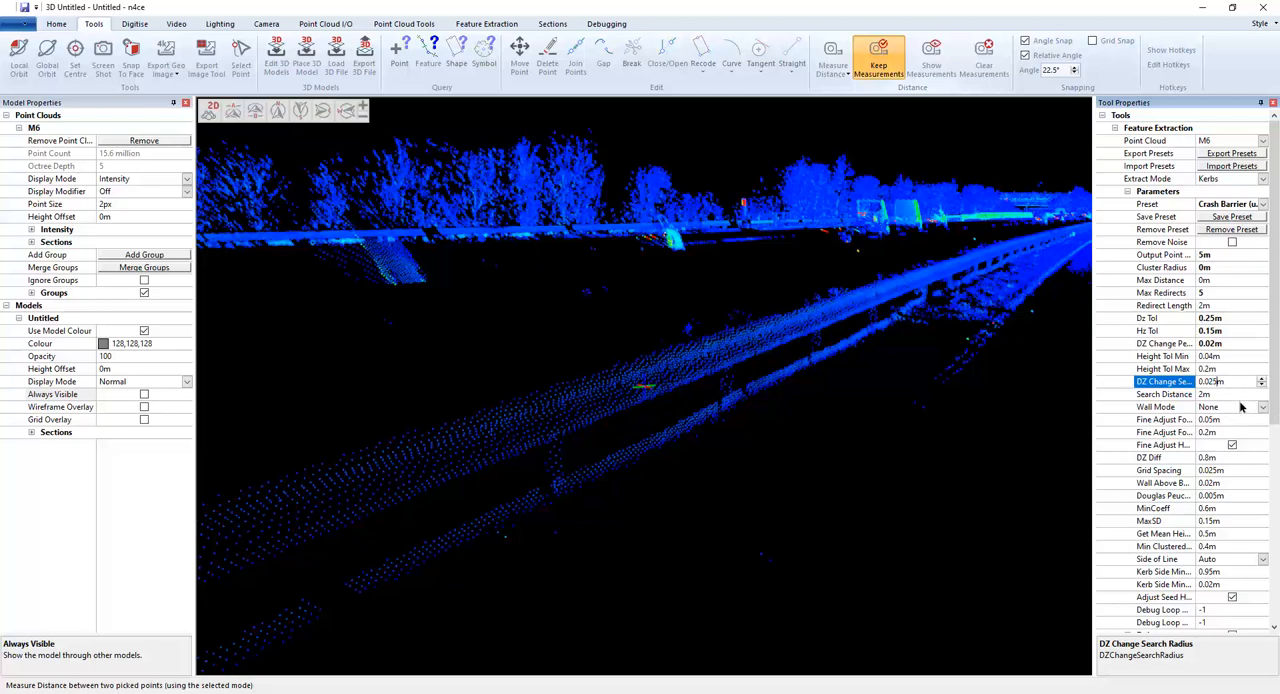
click(1162, 394)
text(4)
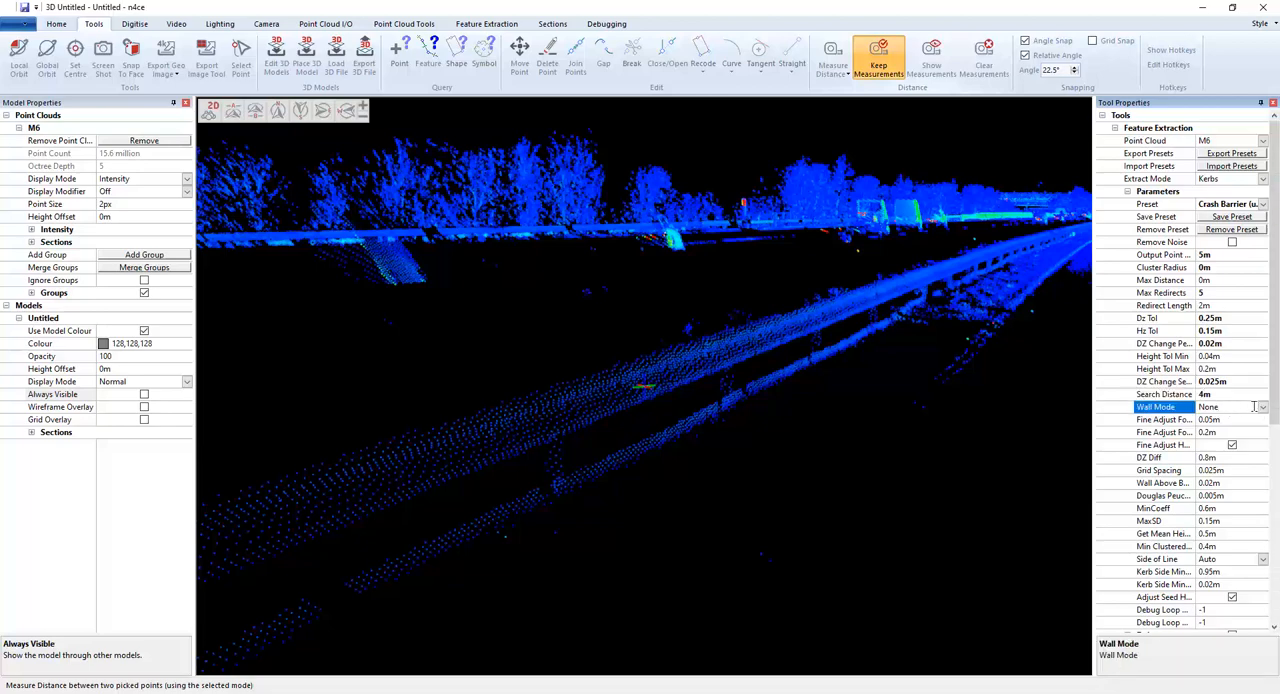
click(1230, 406)
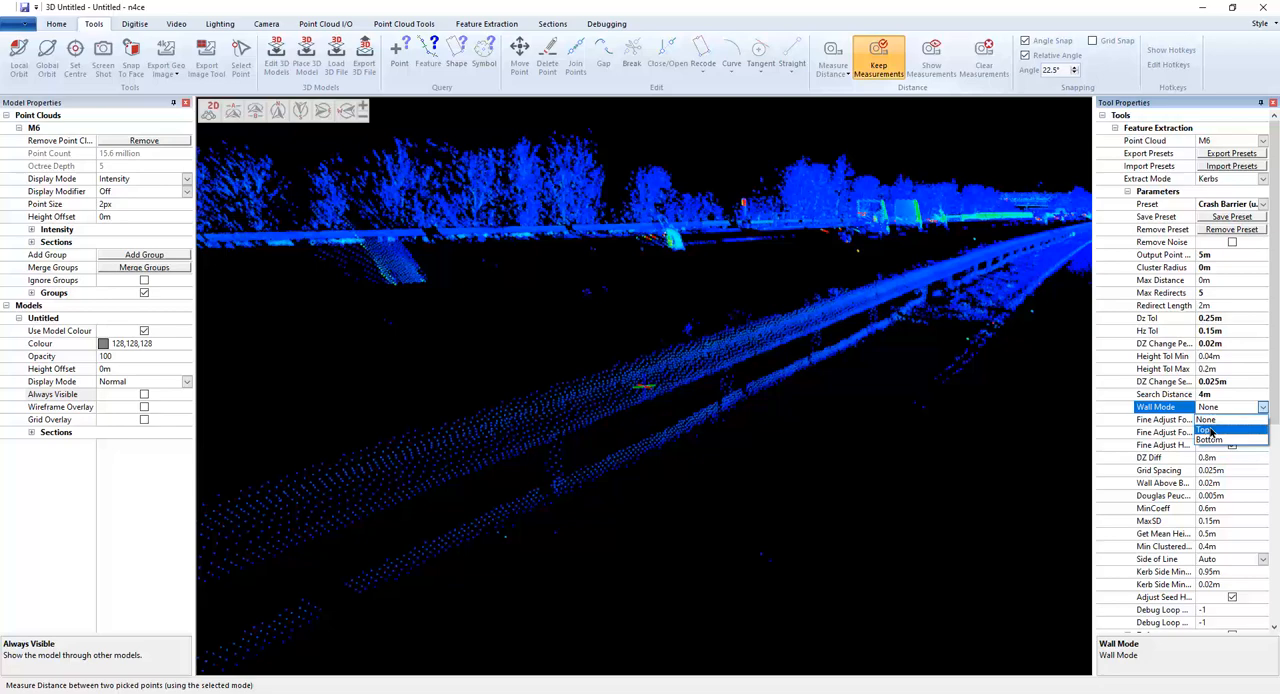
mouse_move(1216, 432)
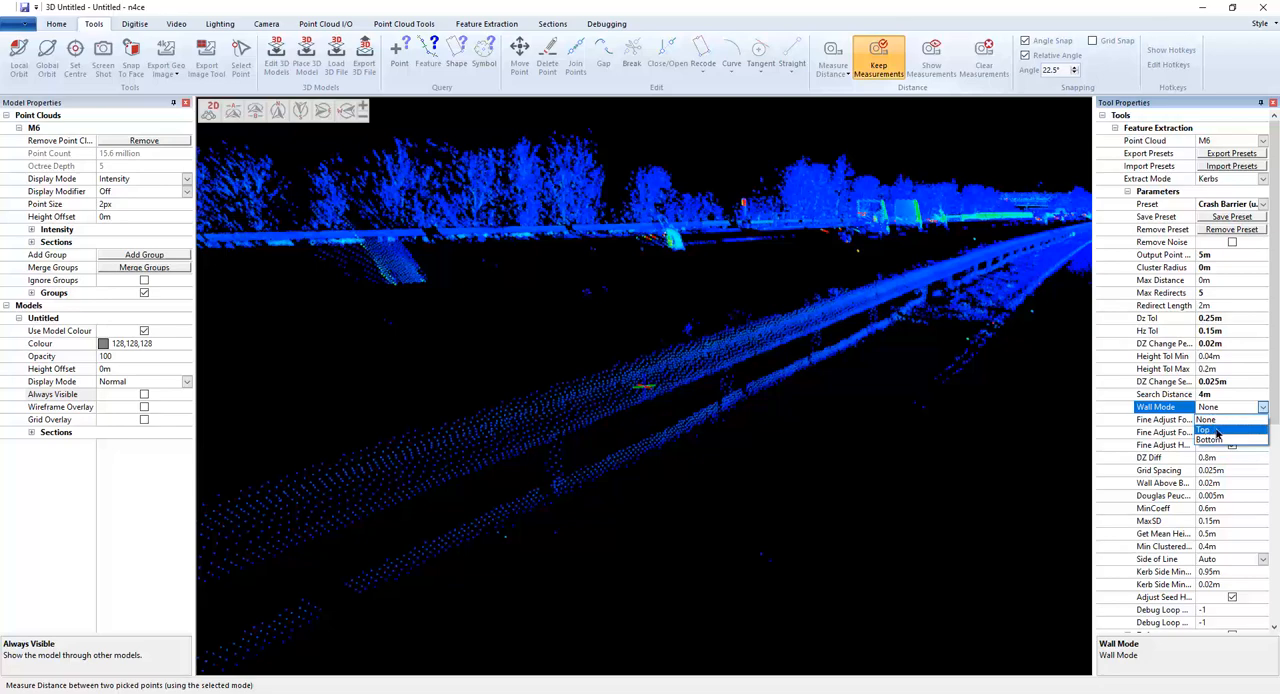
click(1232, 432)
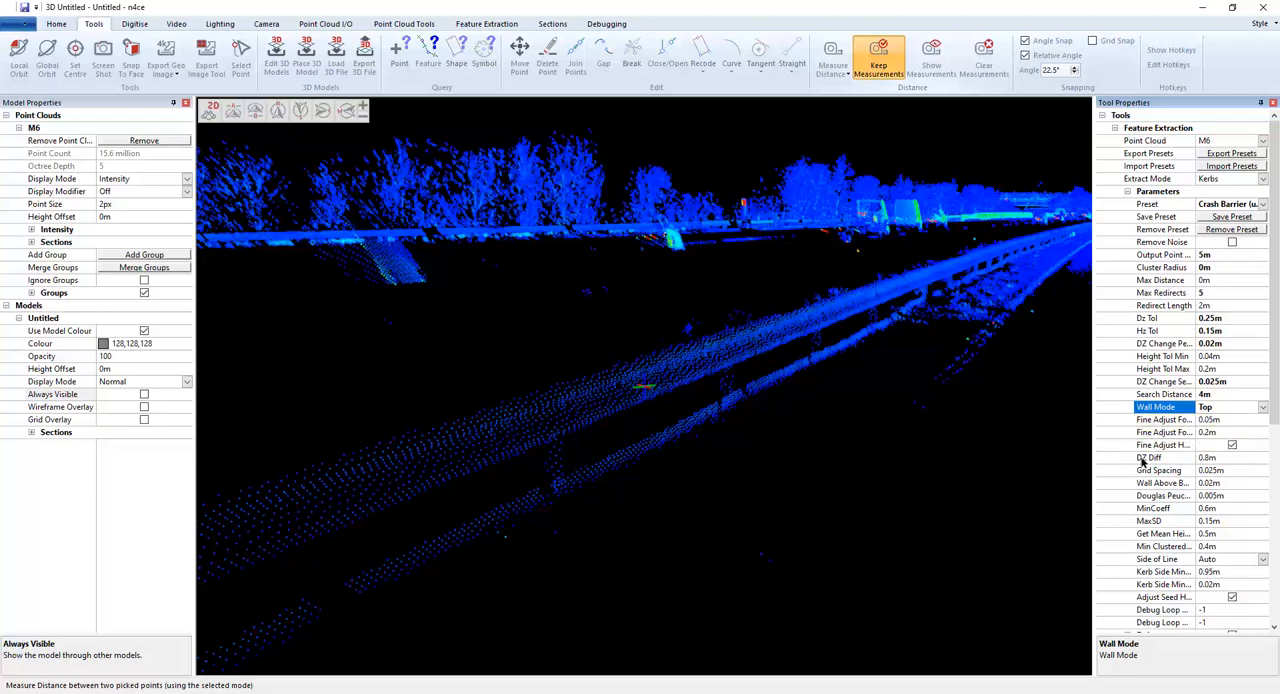
- Keep DZ diff 0.25 m and grid spacing 0.002 m, and set above/below tolerance to 0.02
click(1150, 456)
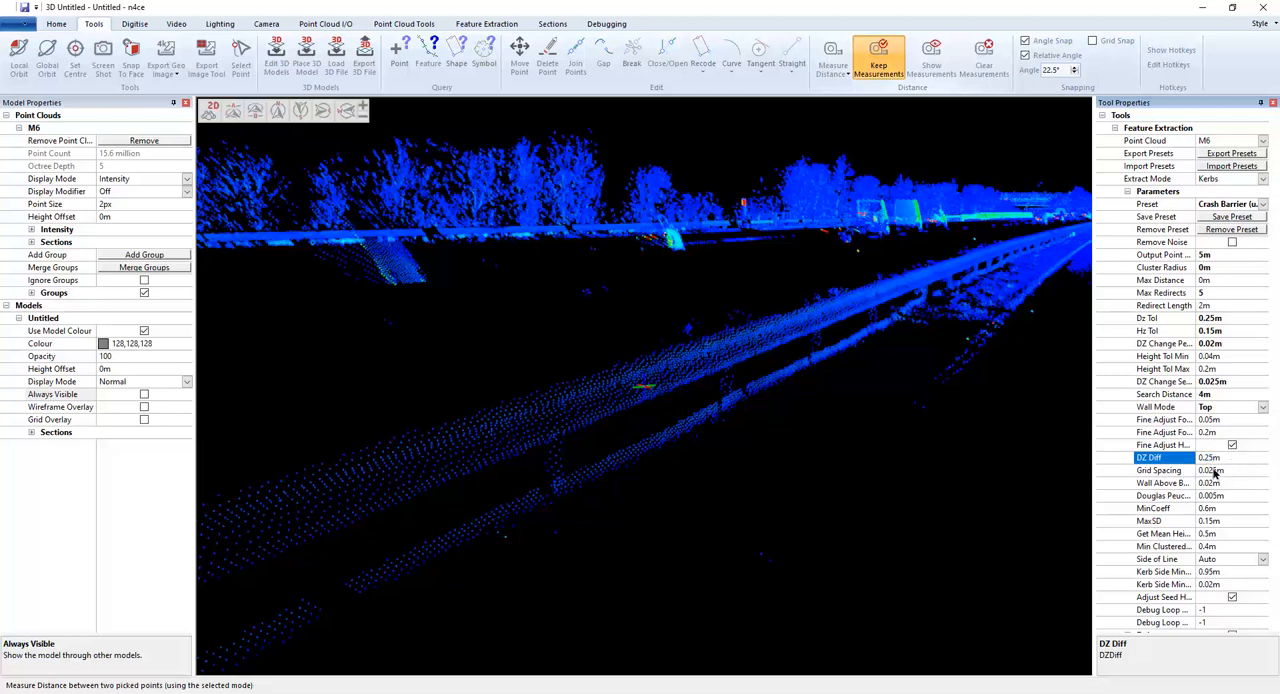
click(1158, 470)
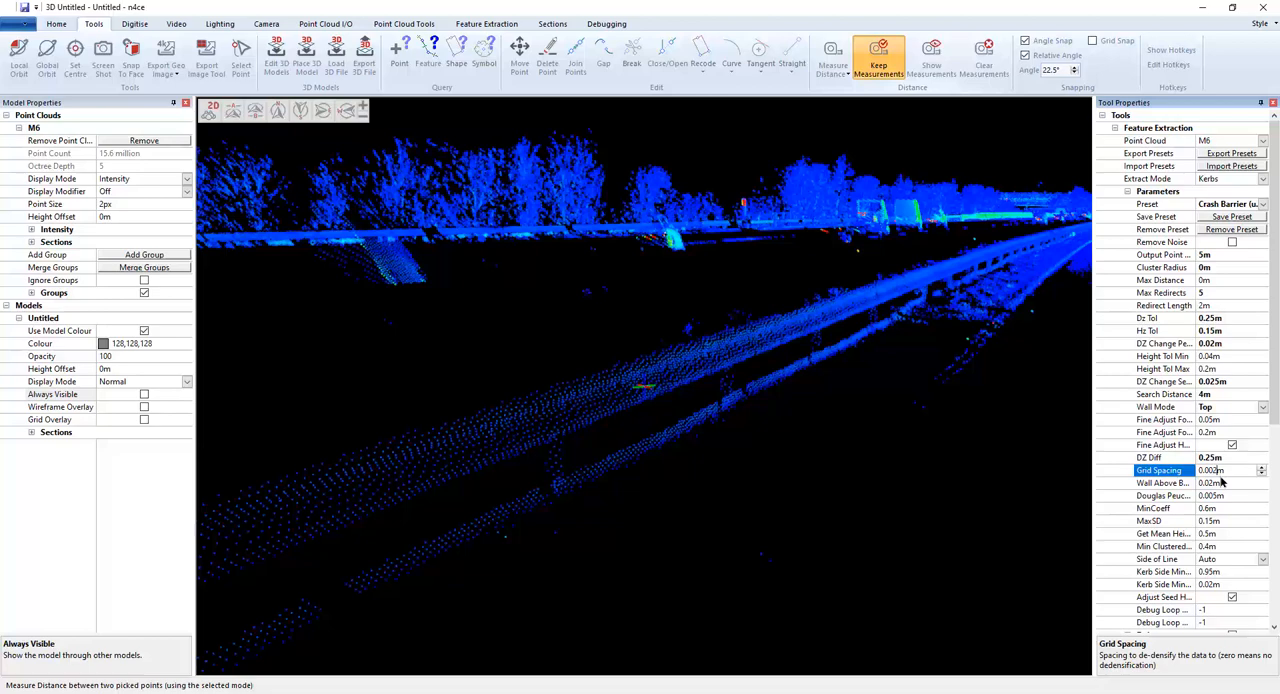
click(1160, 484)
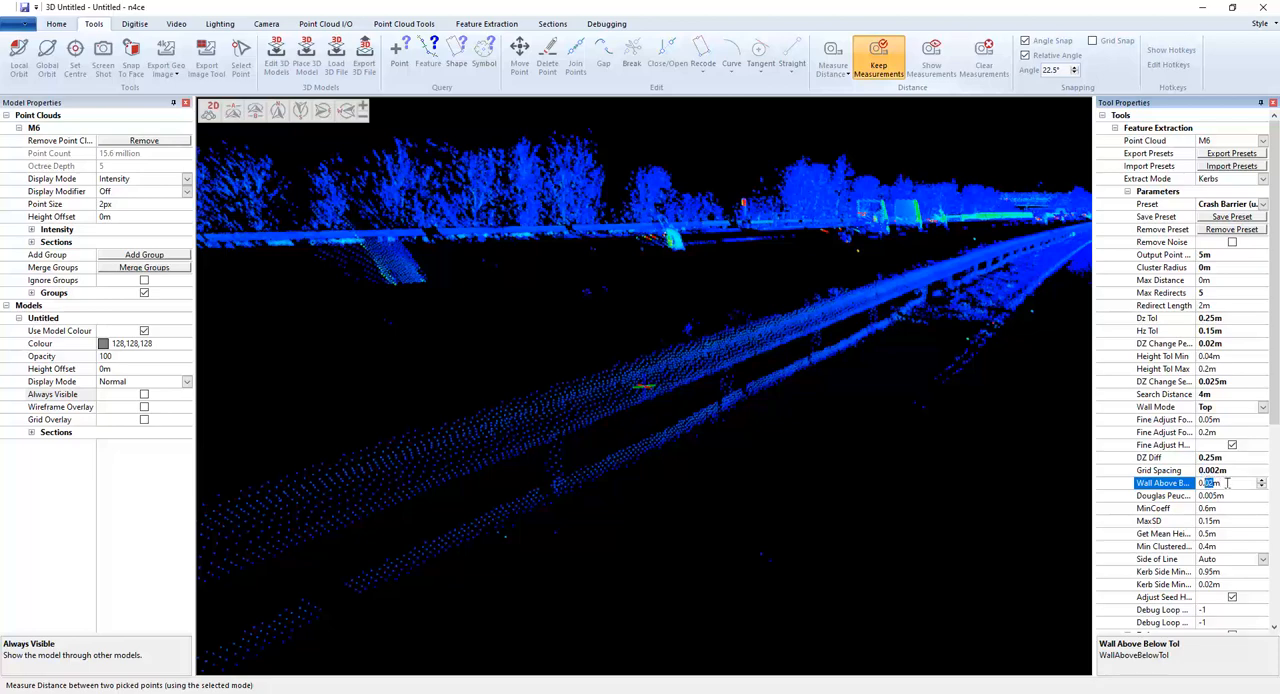
text(0.02)
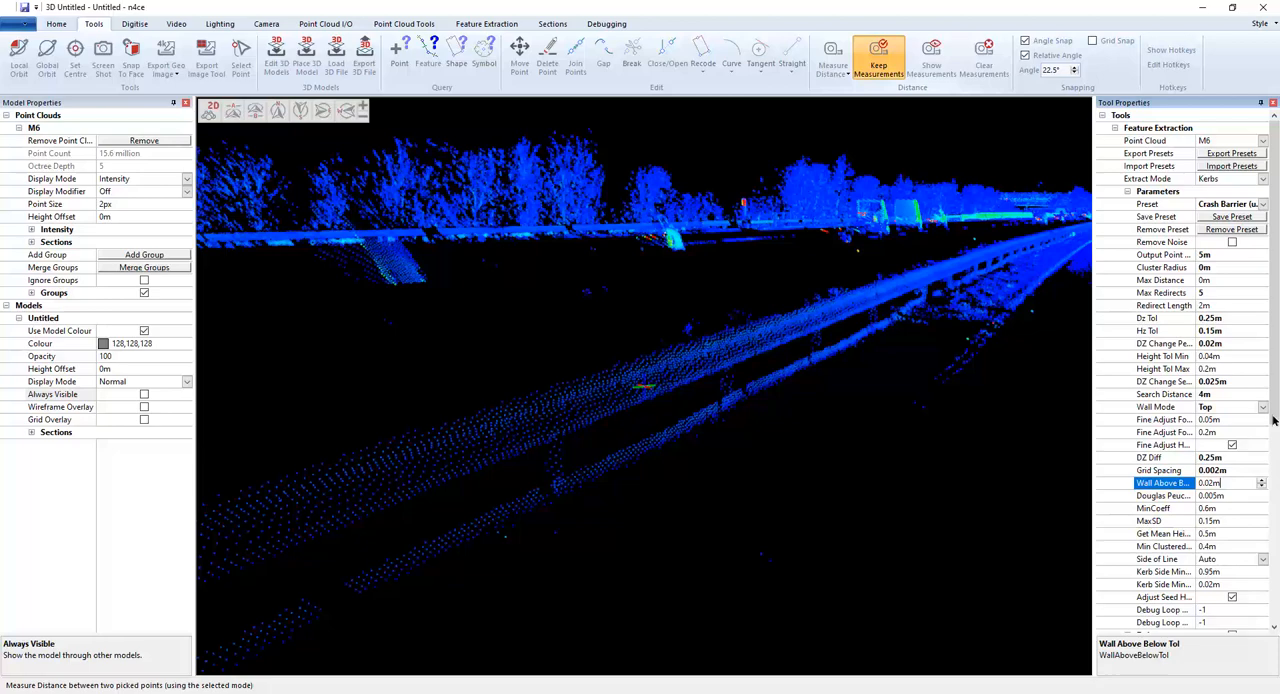
- Place a seed point on the crash barrier from the Seed Points section
scroll(down, 3)
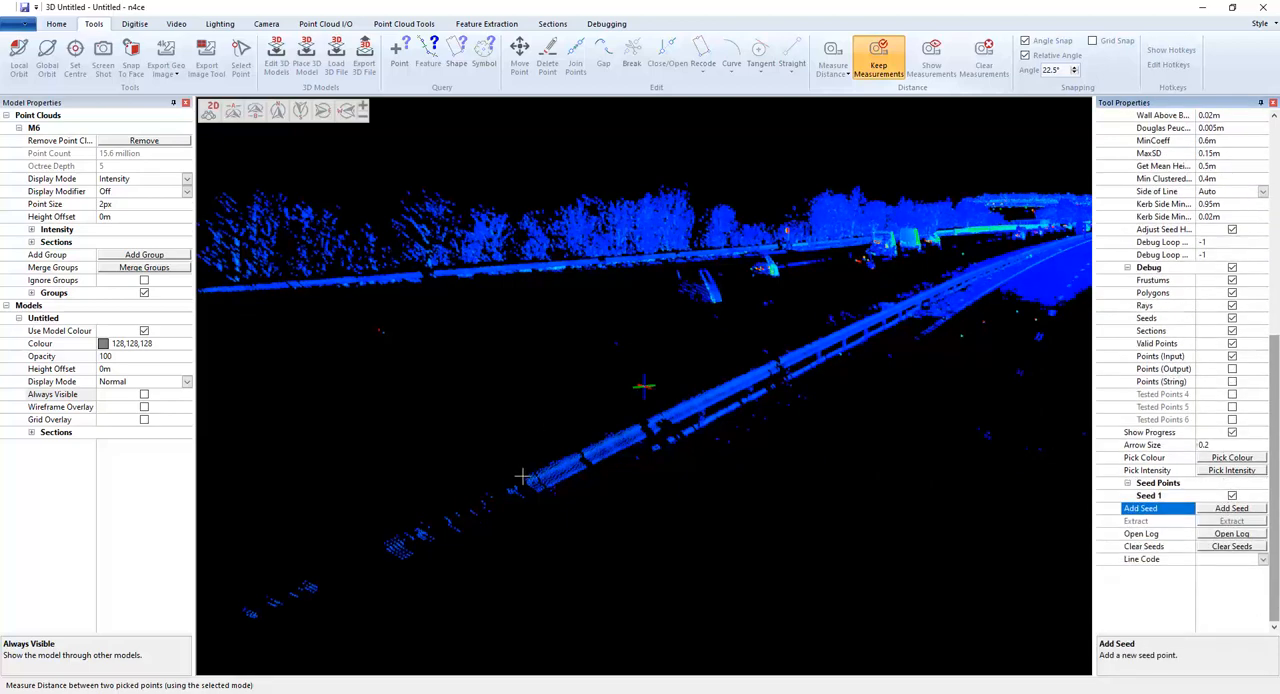
click(528, 476)
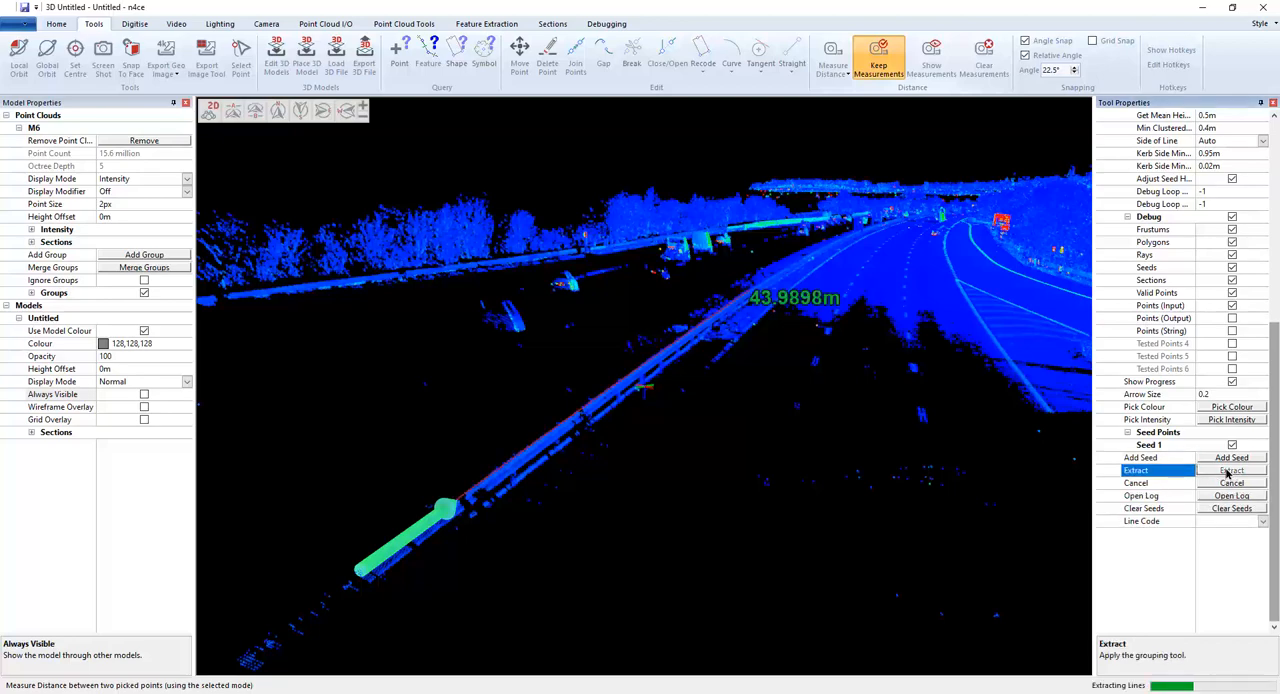
- Extract the barrier line from the seed, hide the debug frustum and inspect the result
click(1232, 470)
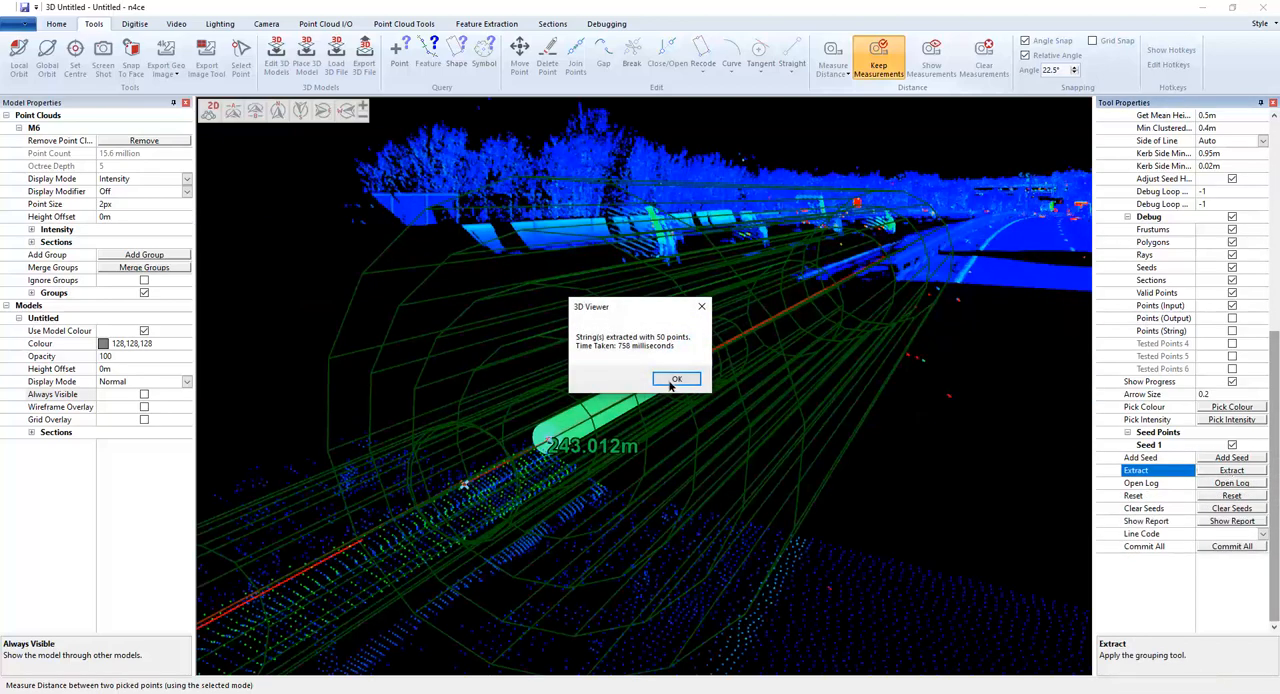
click(676, 380)
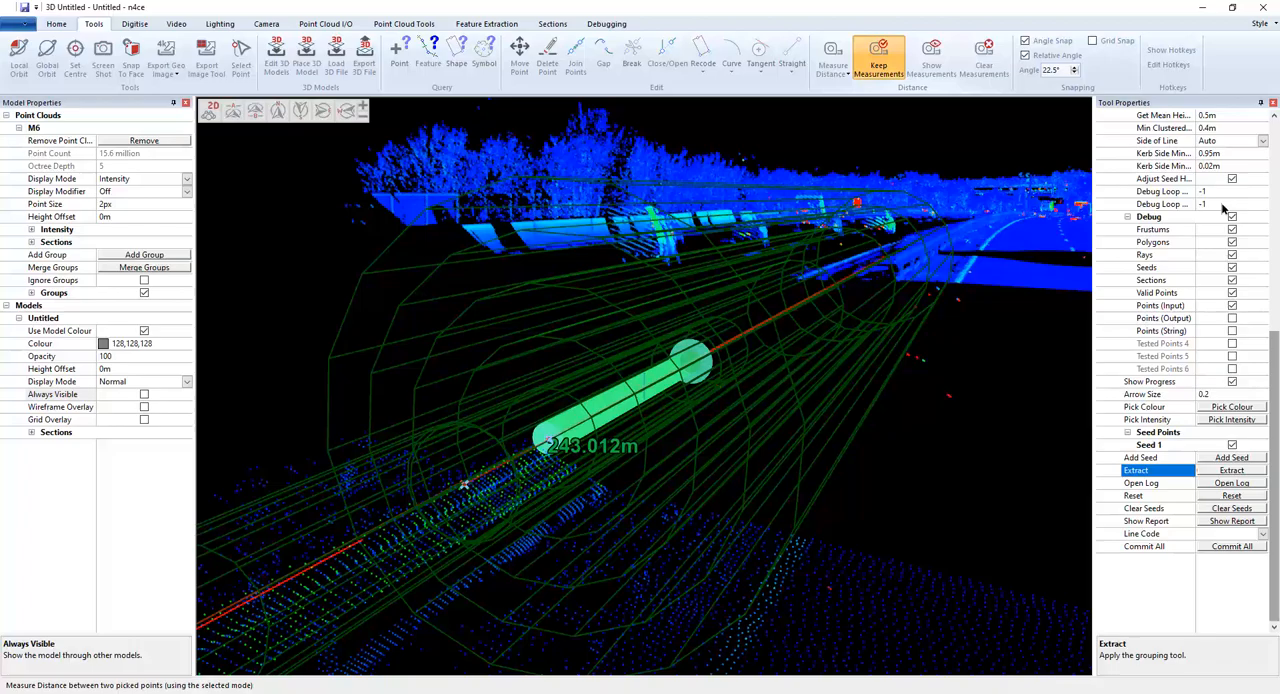
click(1232, 228)
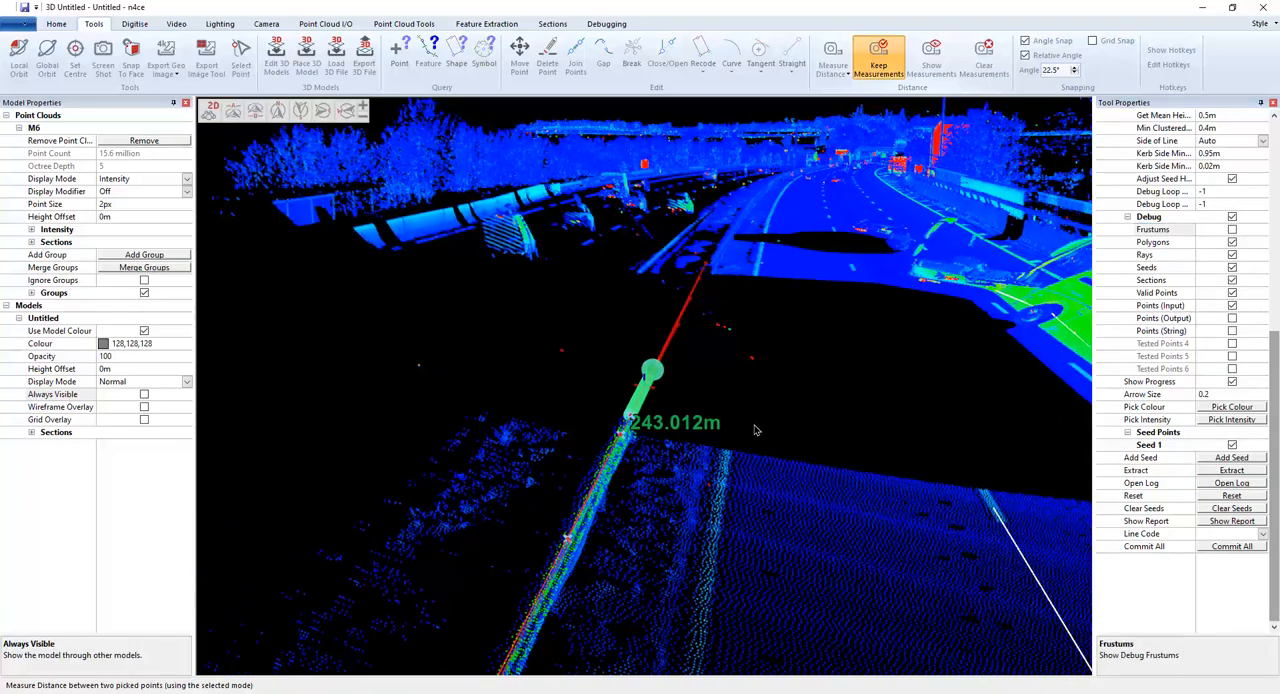
drag(756, 430, 700, 402)
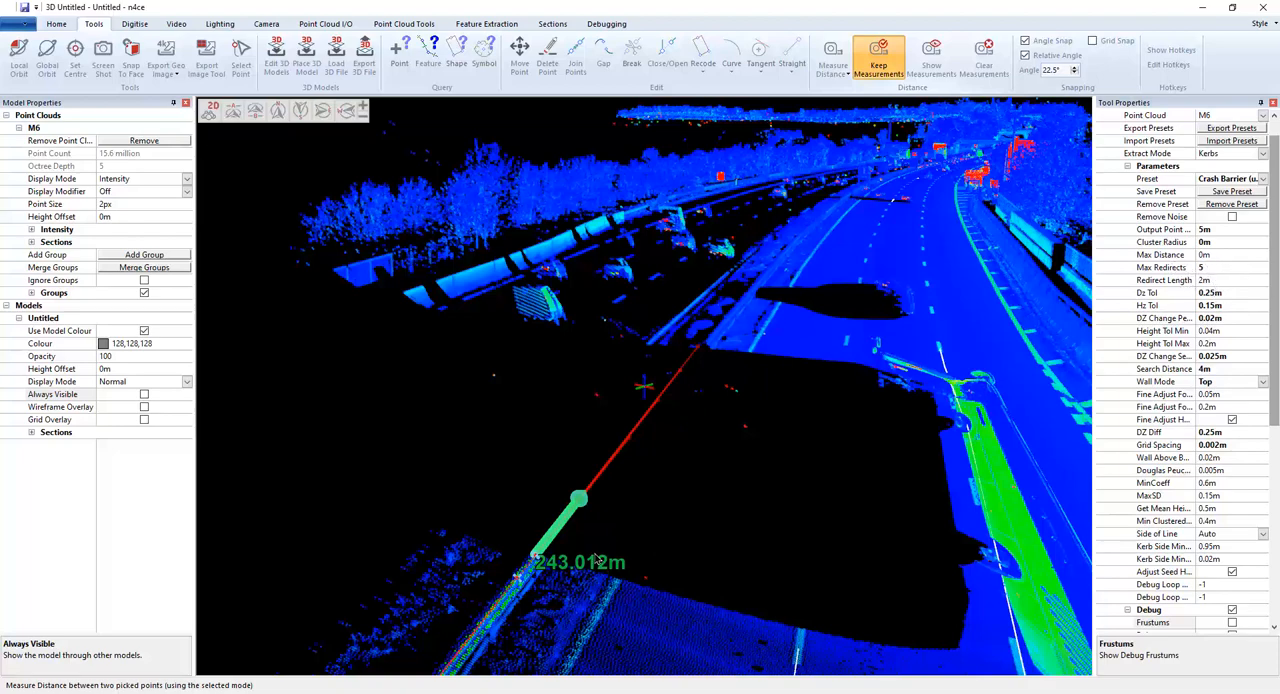
mouse_move(712, 348)
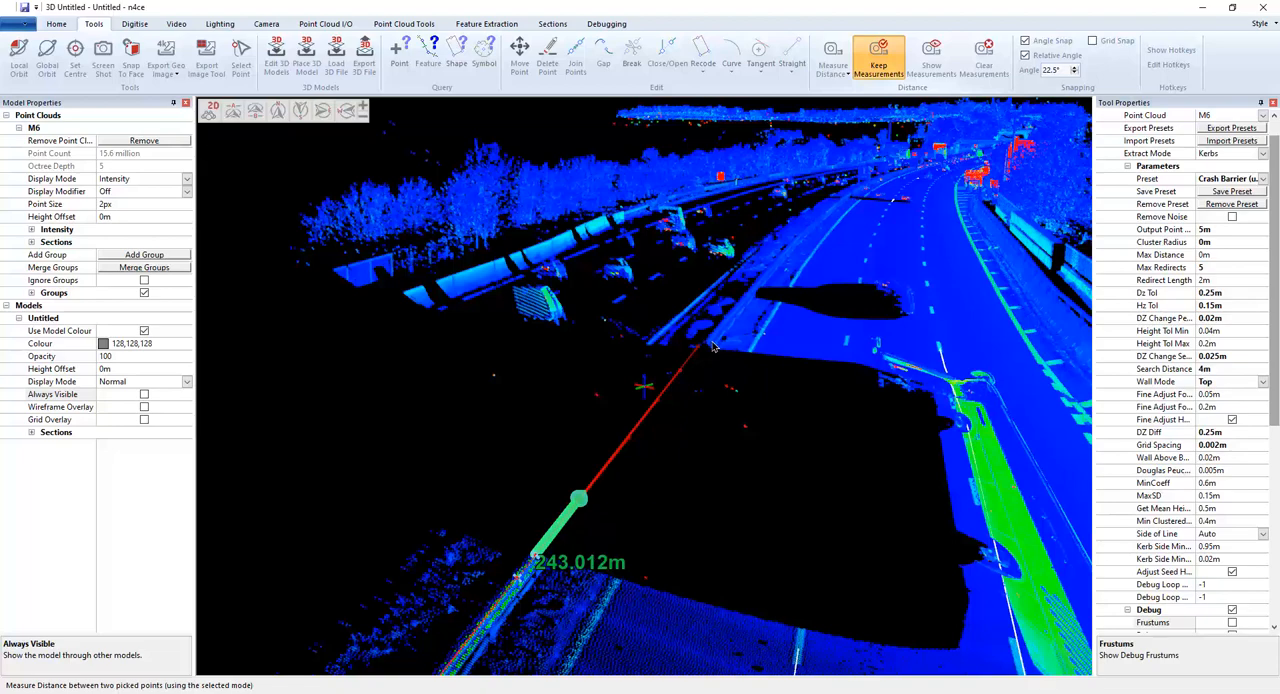
mouse_move(716, 348)
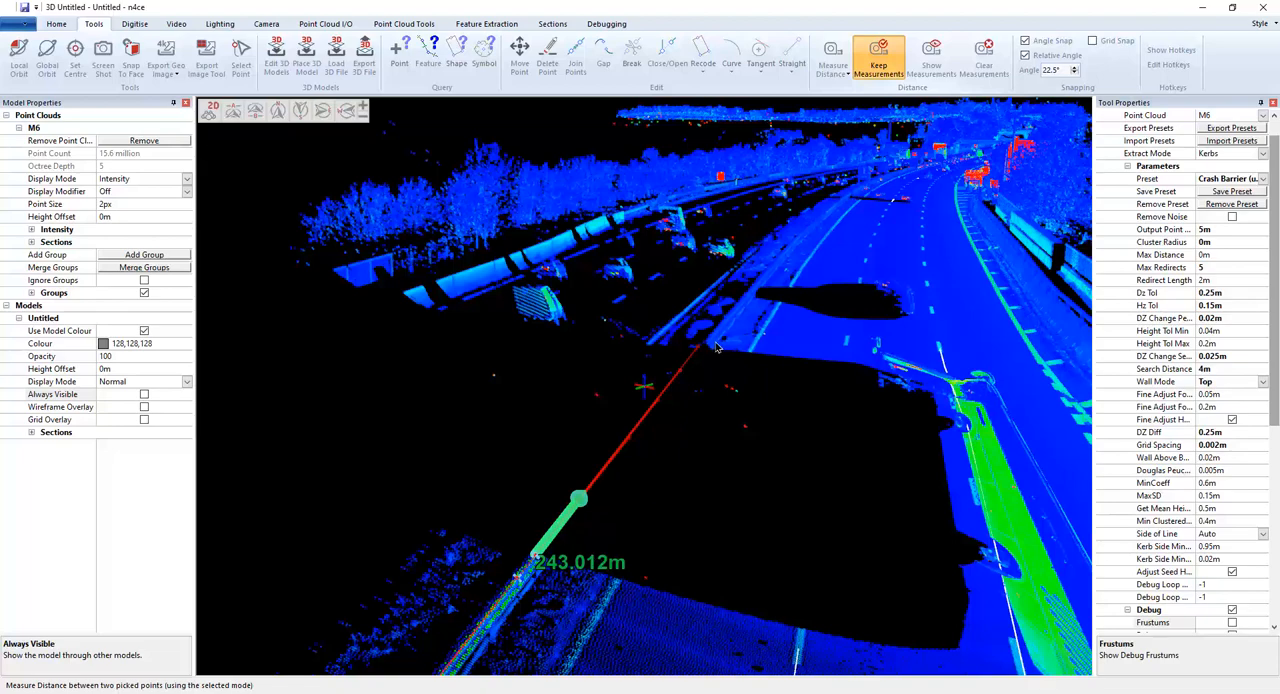
mouse_move(714, 360)
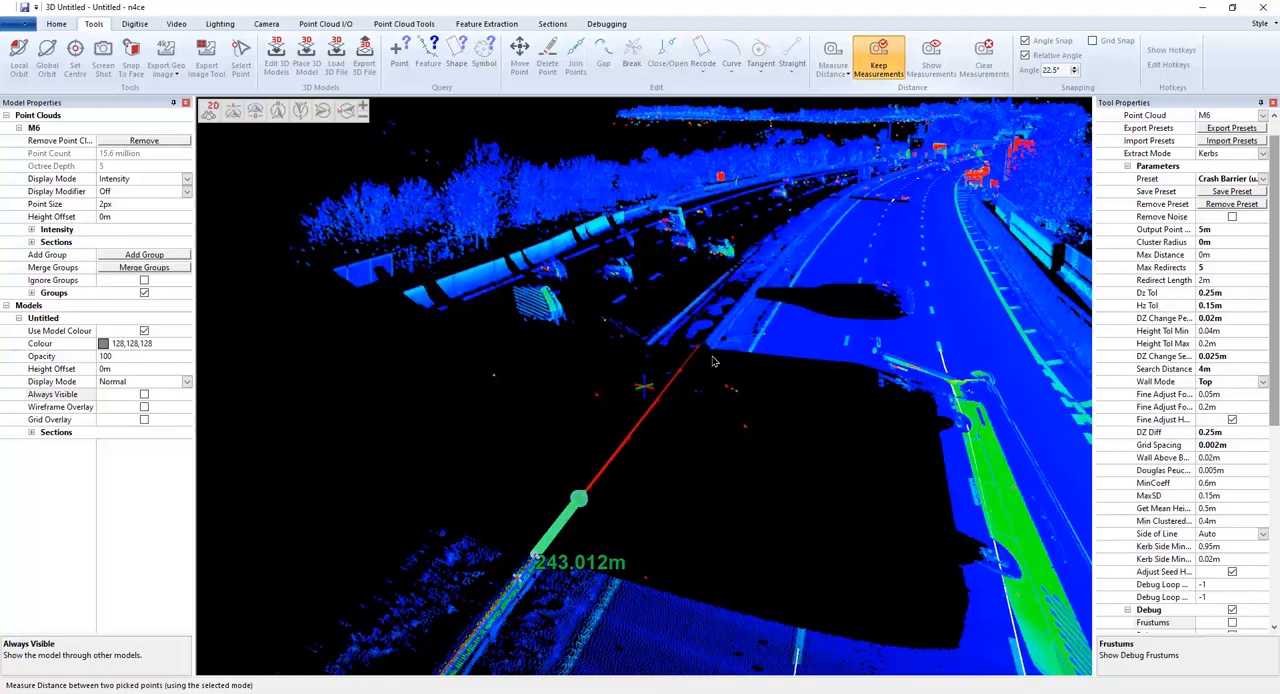
mouse_move(720, 404)
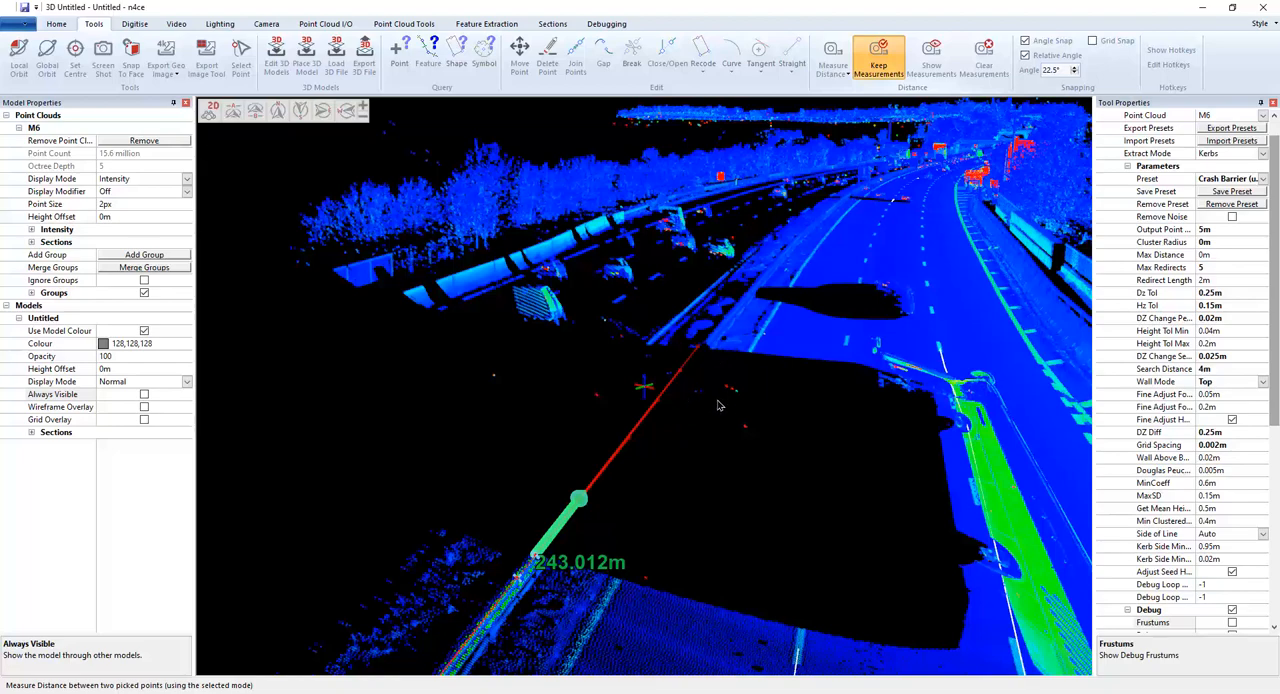
mouse_move(708, 360)
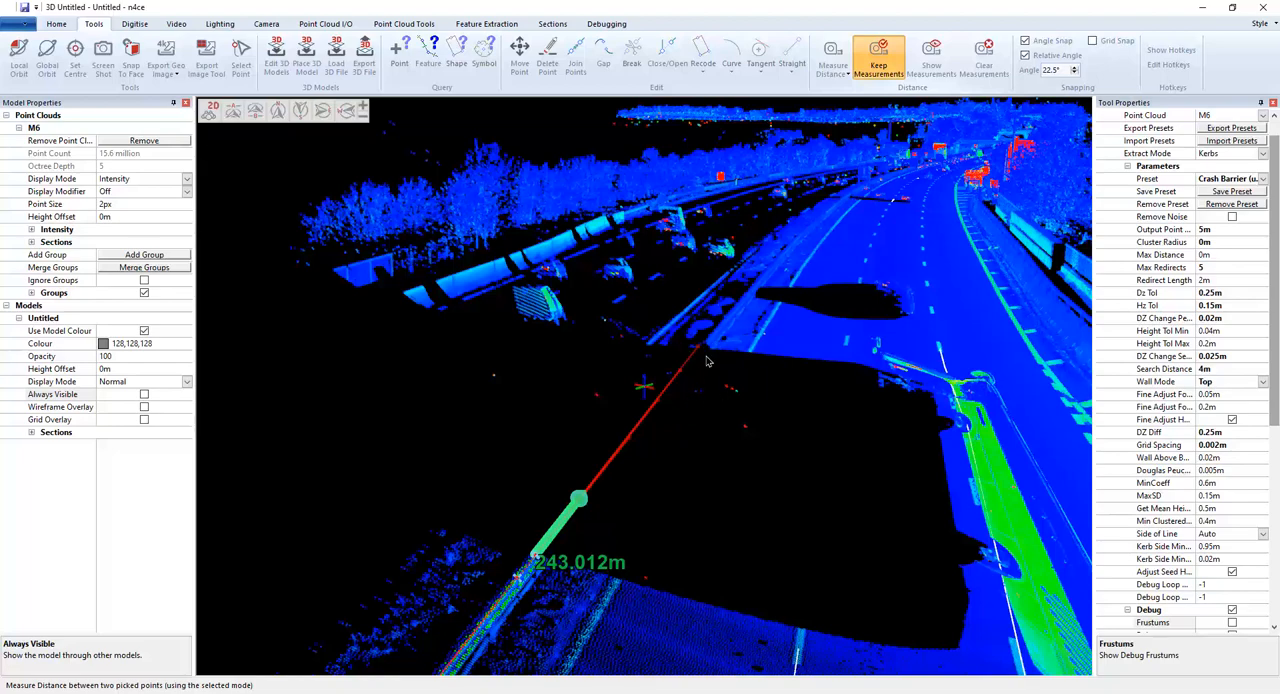
mouse_move(1090, 348)
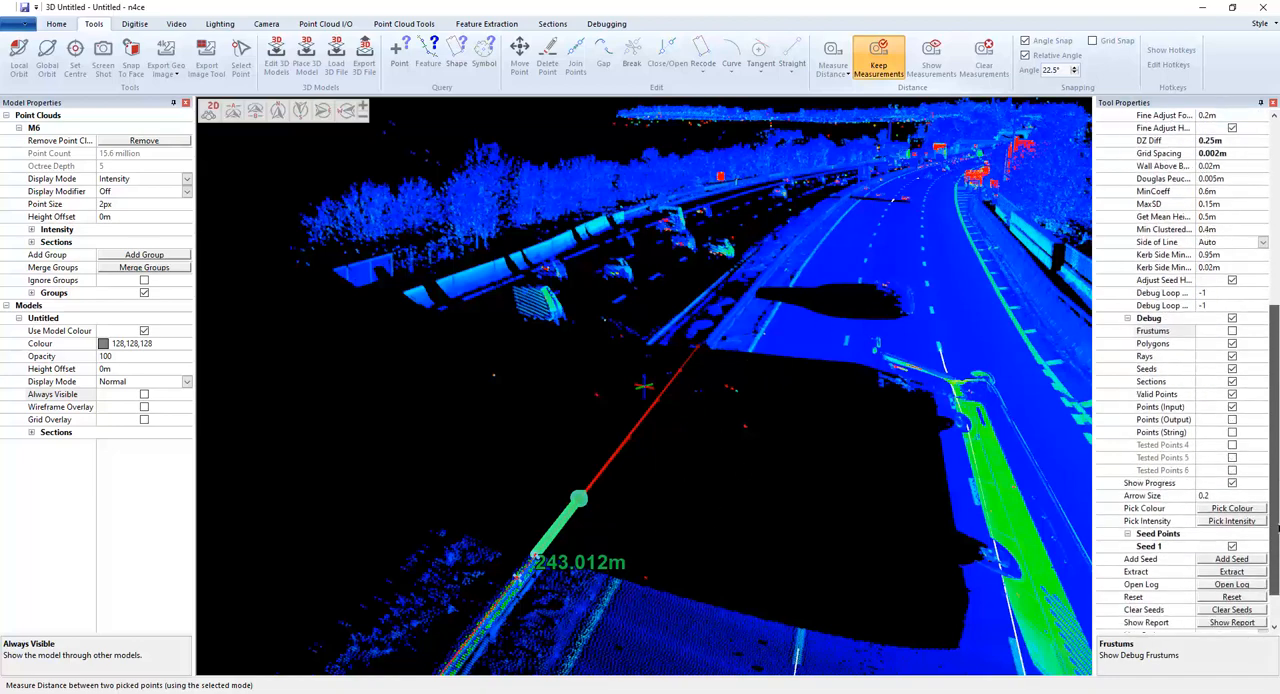
- Enter CB as the line code for the extracted barrier strings
scroll(down, 3)
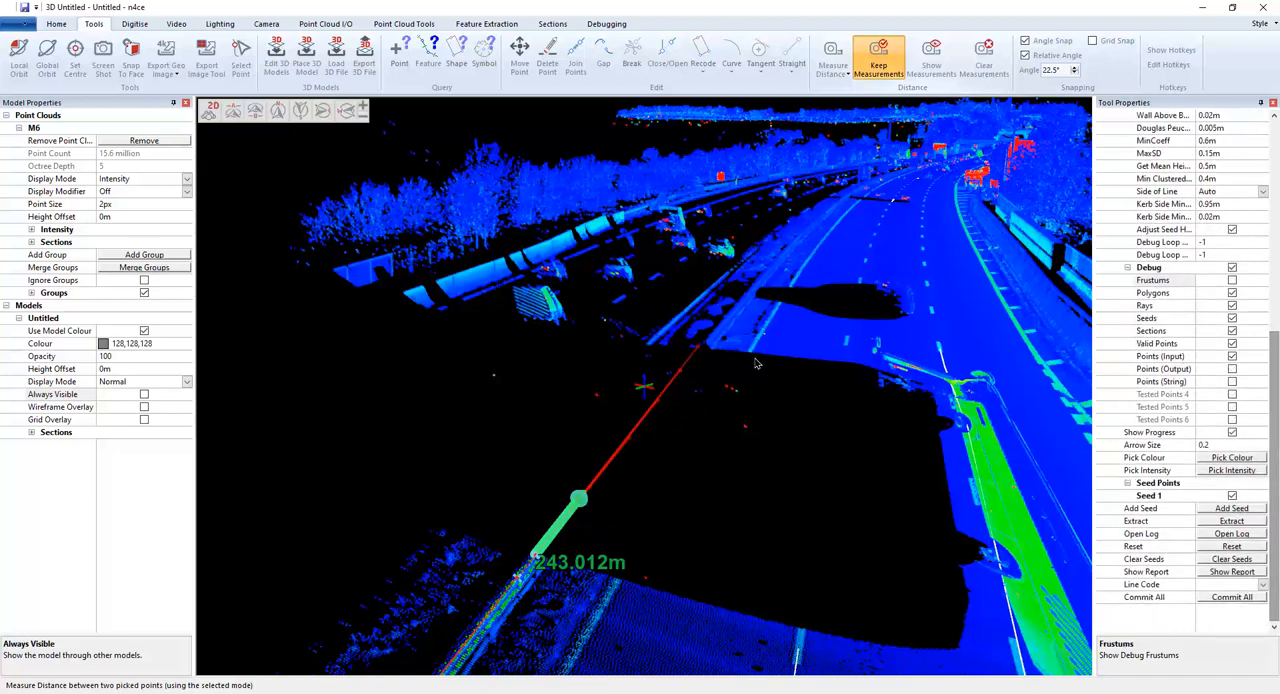
mouse_move(1190, 584)
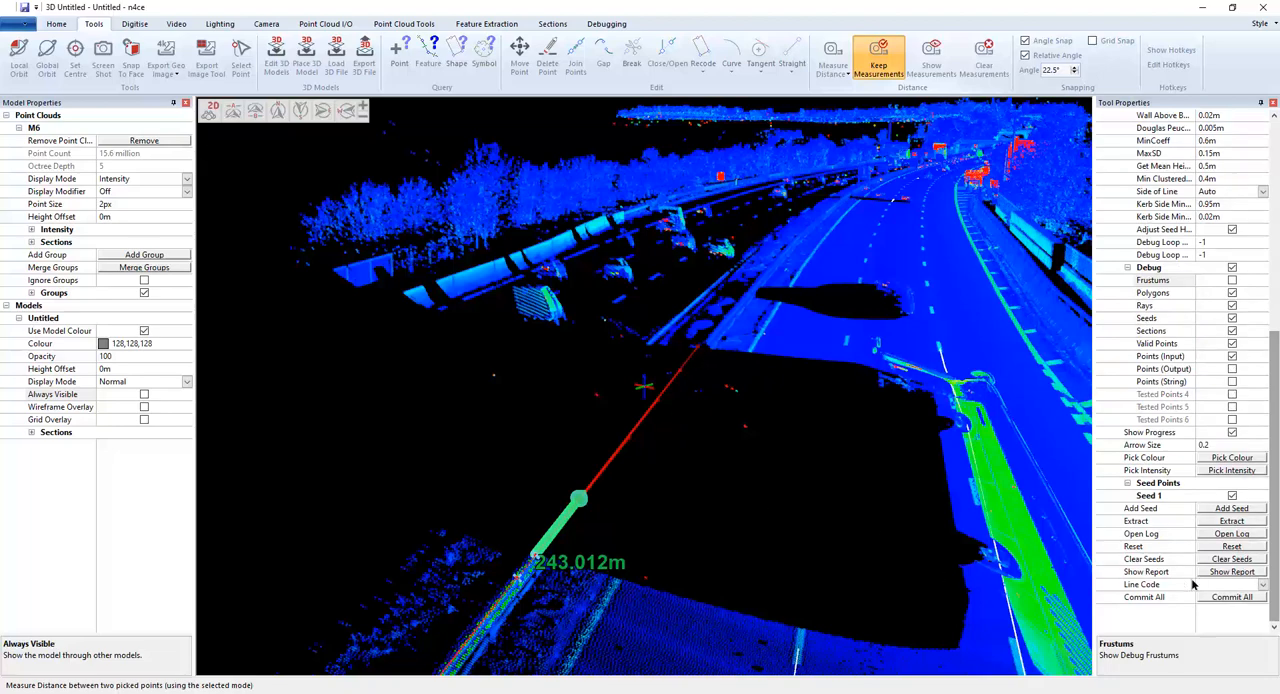
click(1144, 584)
text(CB)
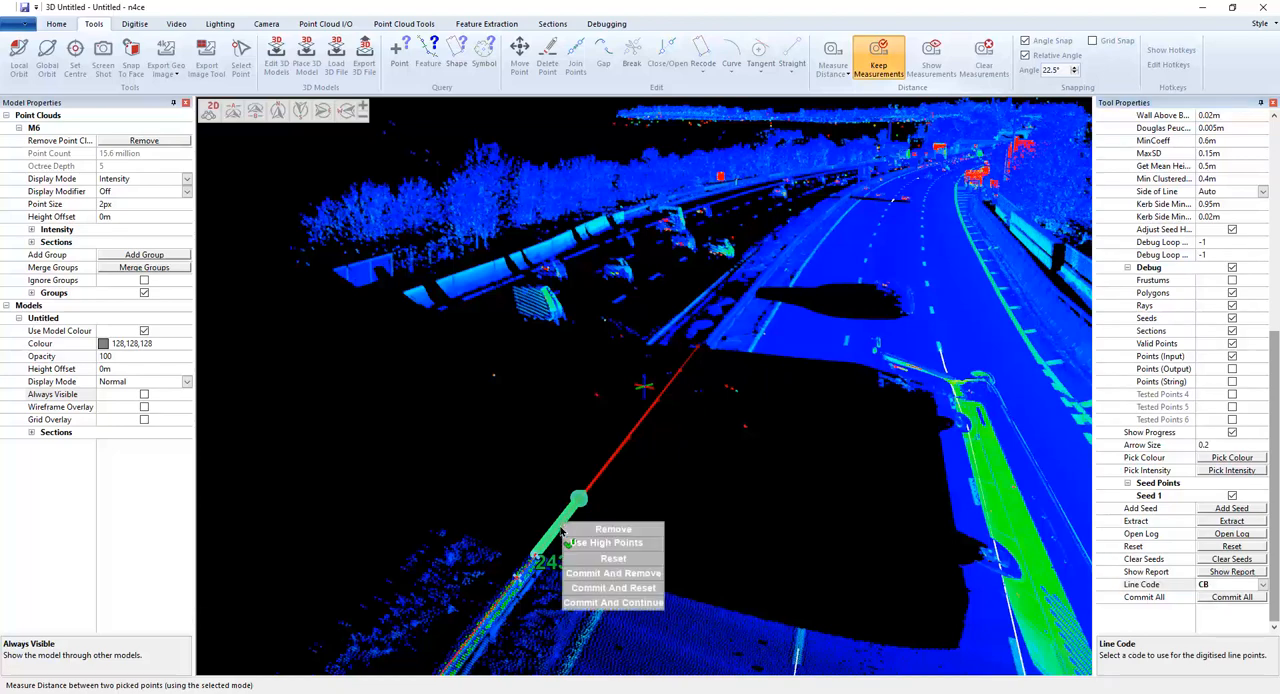
mouse_move(612, 604)
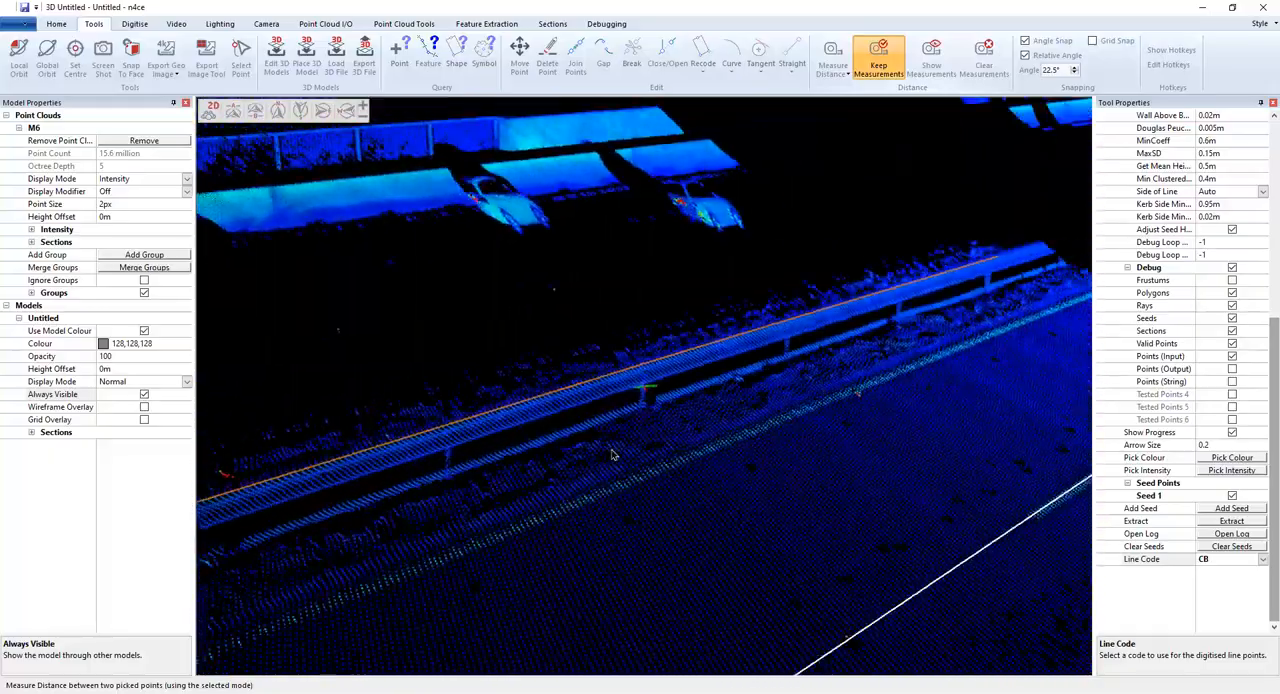
- Seed the barrier top edge and run another CB line extraction along it
click(76, 56)
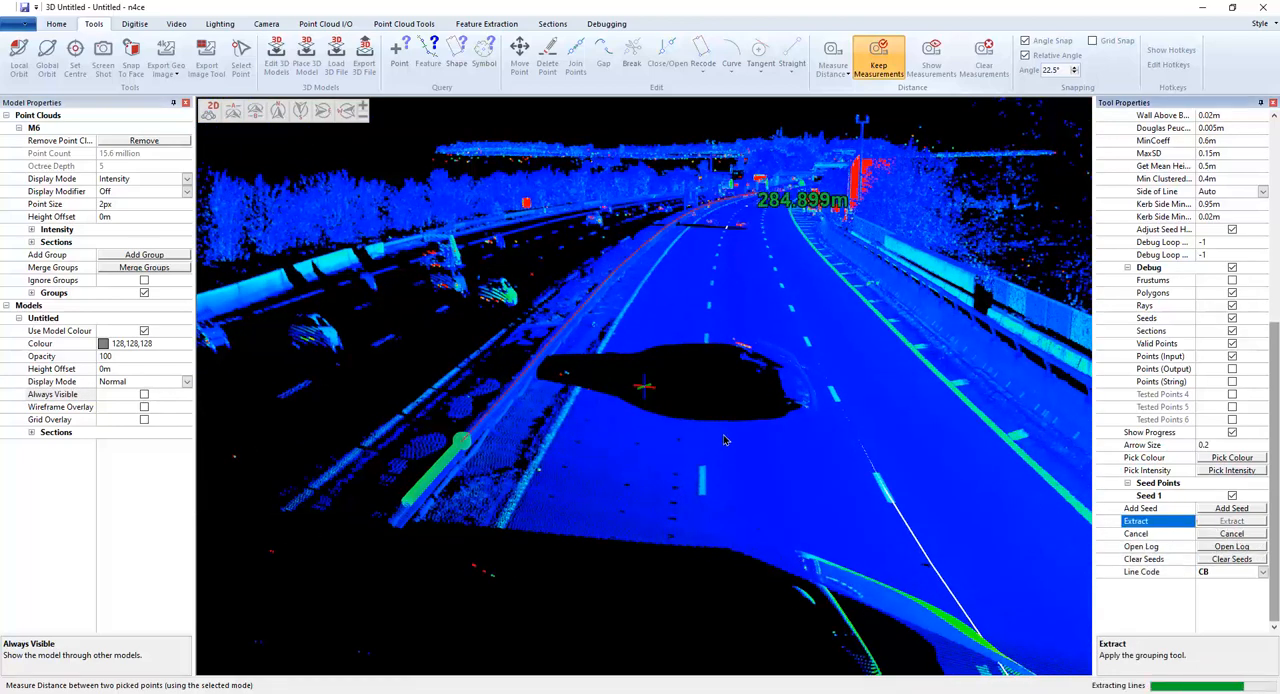
- Acknowledge the 71-point result and Commit And Reset to keep the string
click(1136, 520)
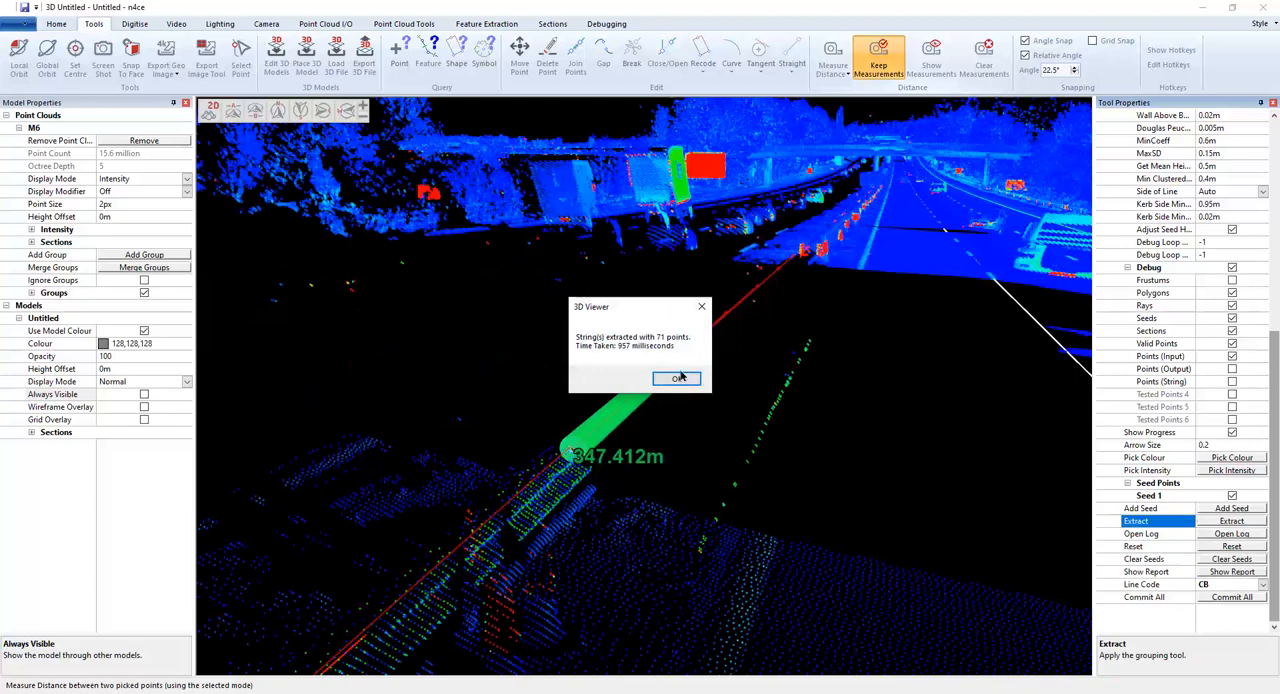
click(676, 378)
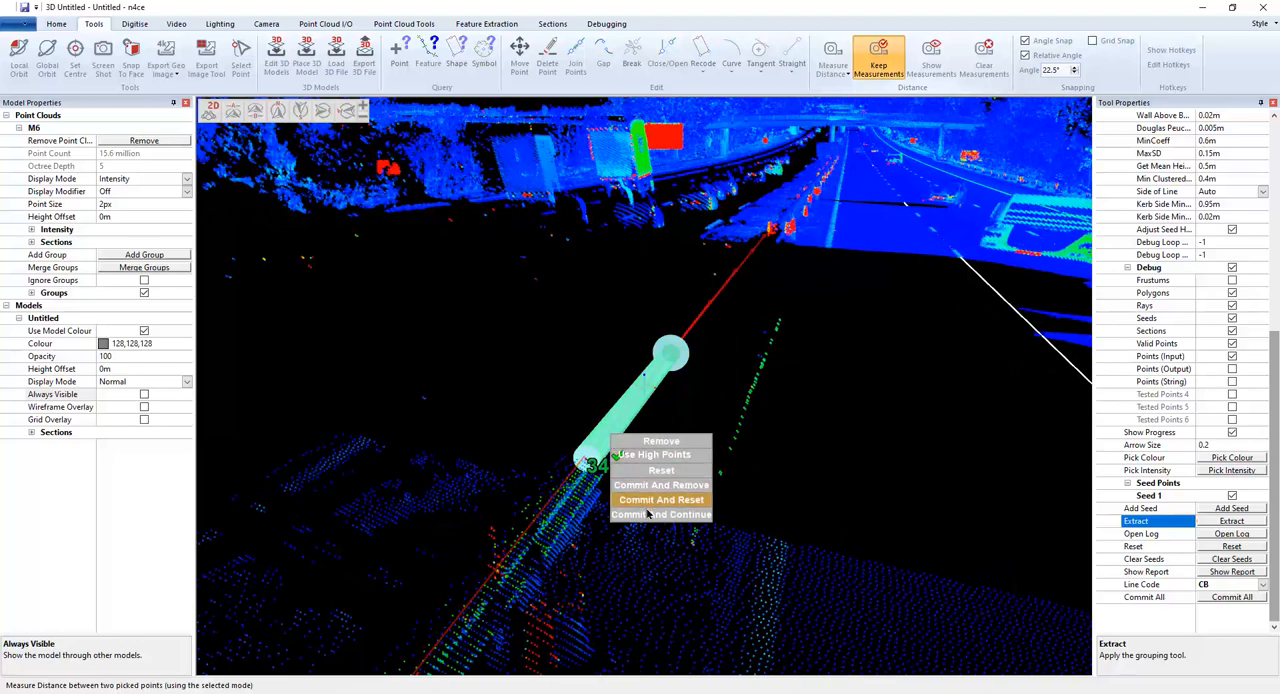
click(660, 498)
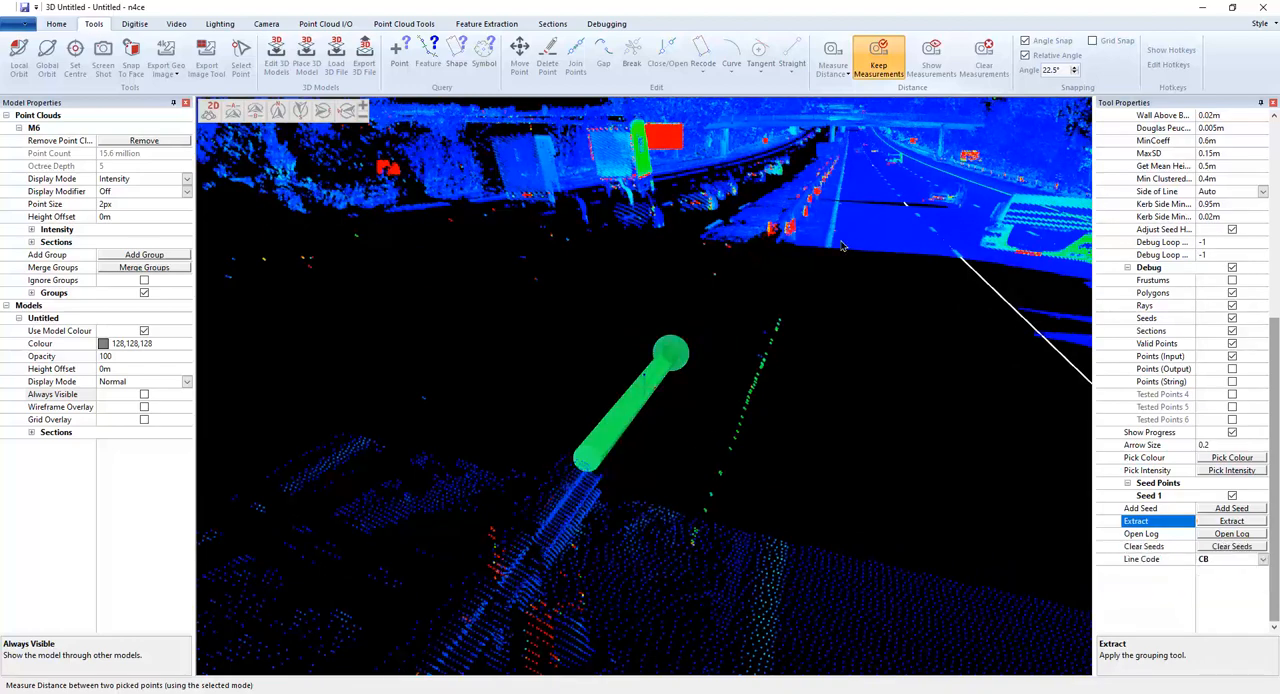
mouse_move(612, 444)
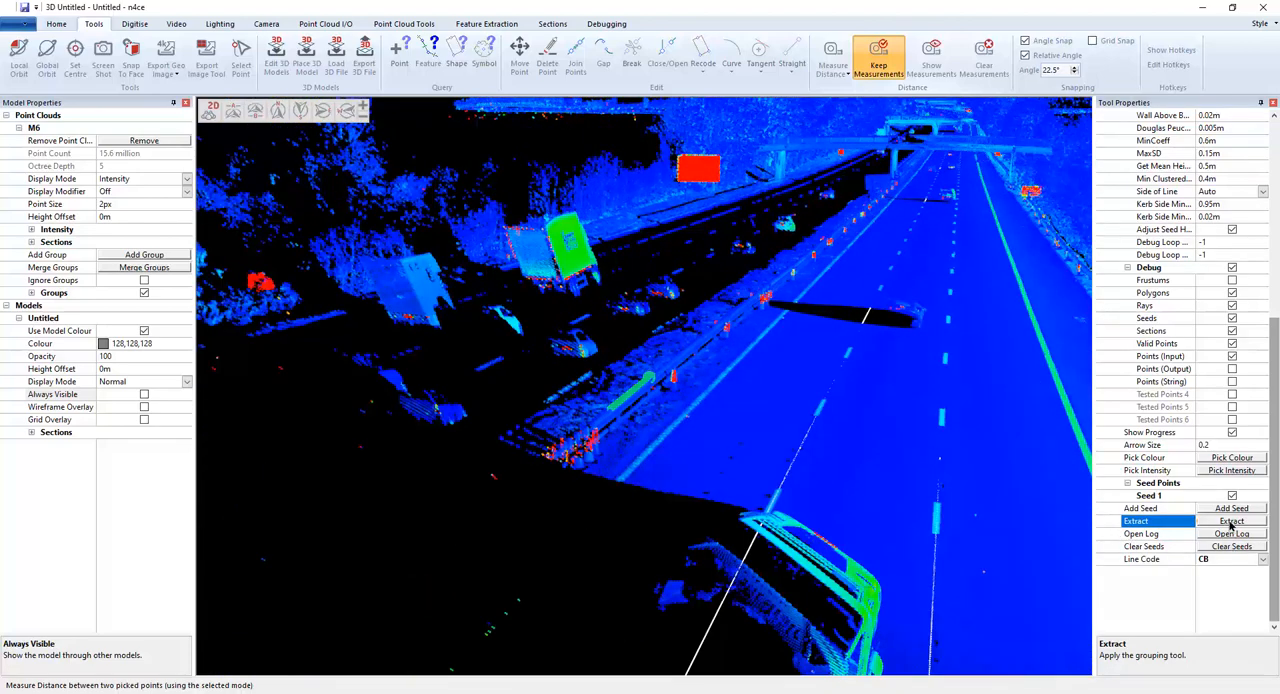
- Run Extract from the new seed and acknowledge the 17-point barrier string result
click(1232, 520)
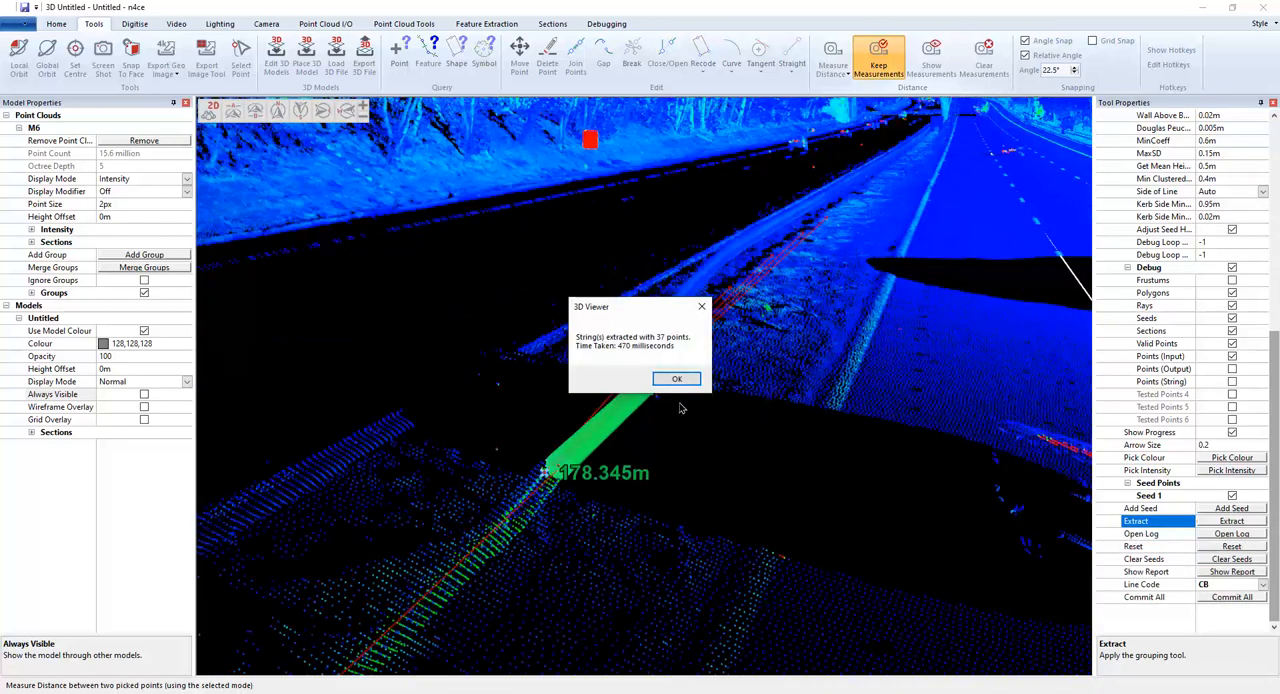
click(676, 378)
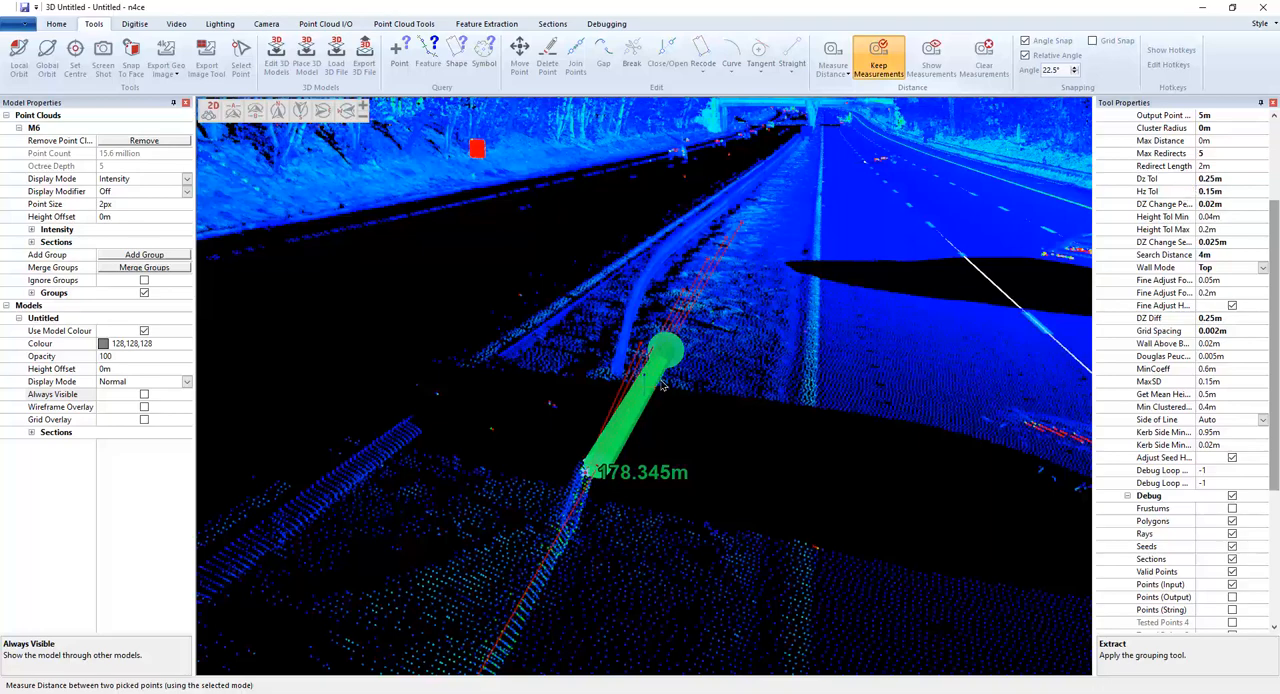
mouse_move(658, 420)
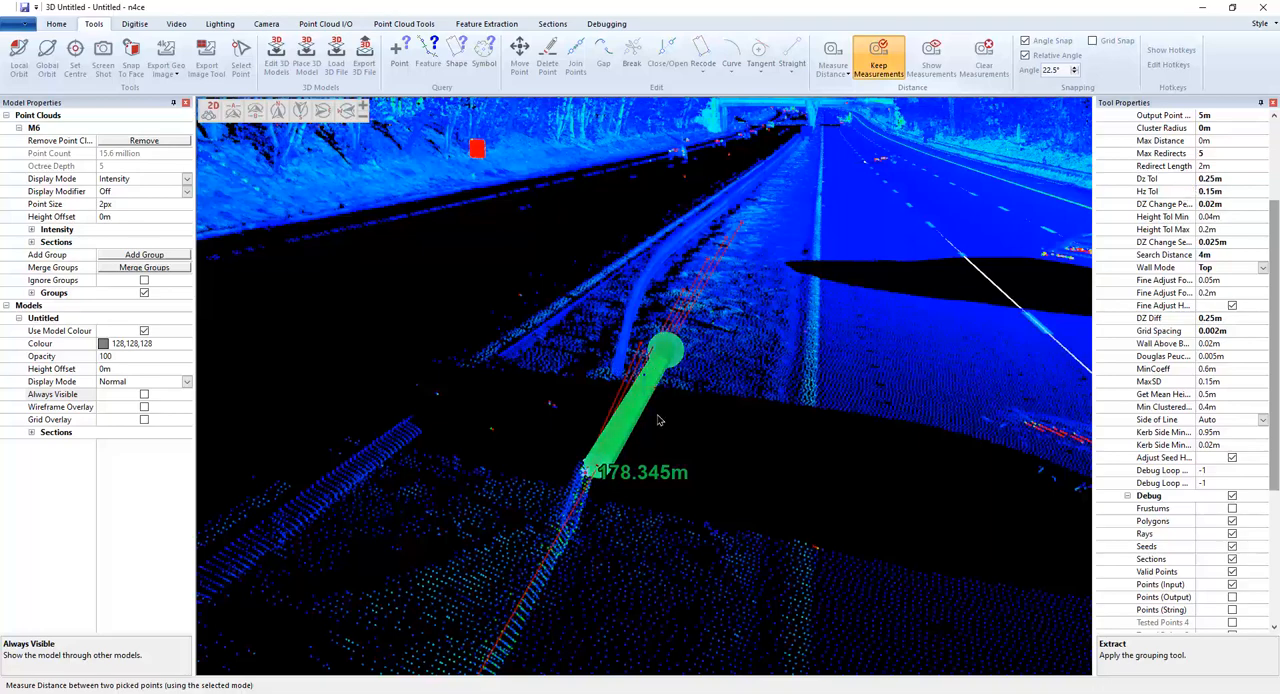
mouse_move(740, 166)
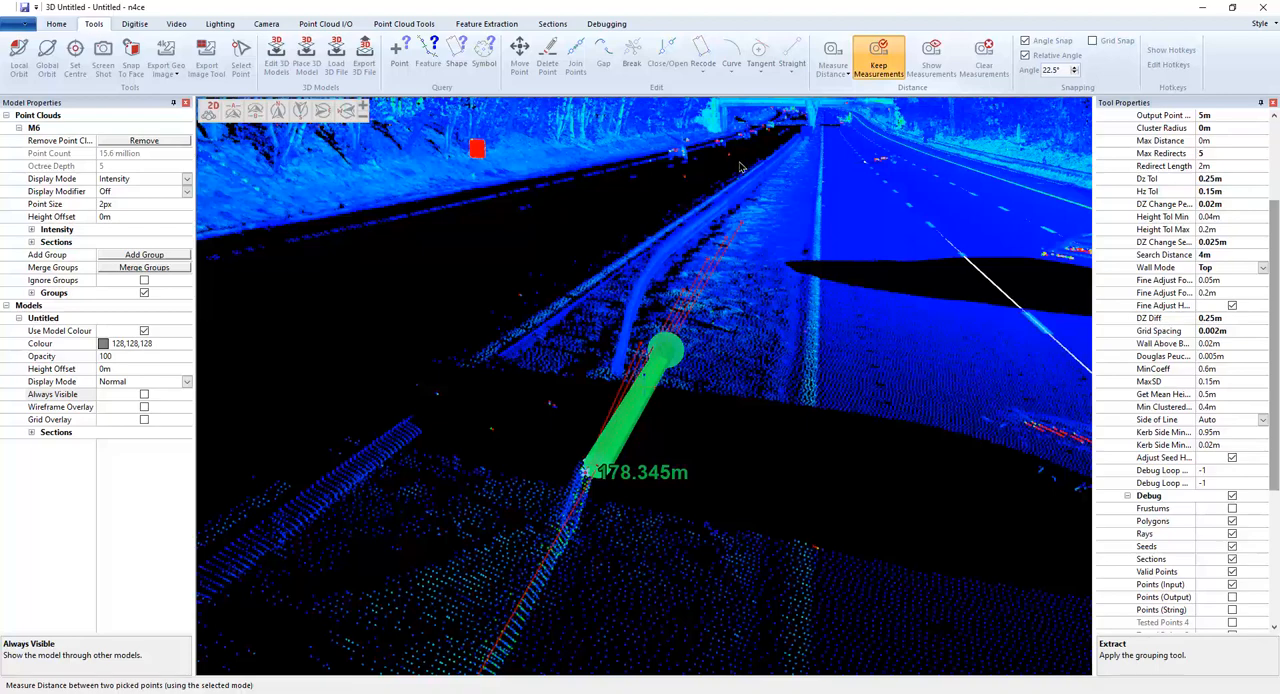
mouse_move(732, 190)
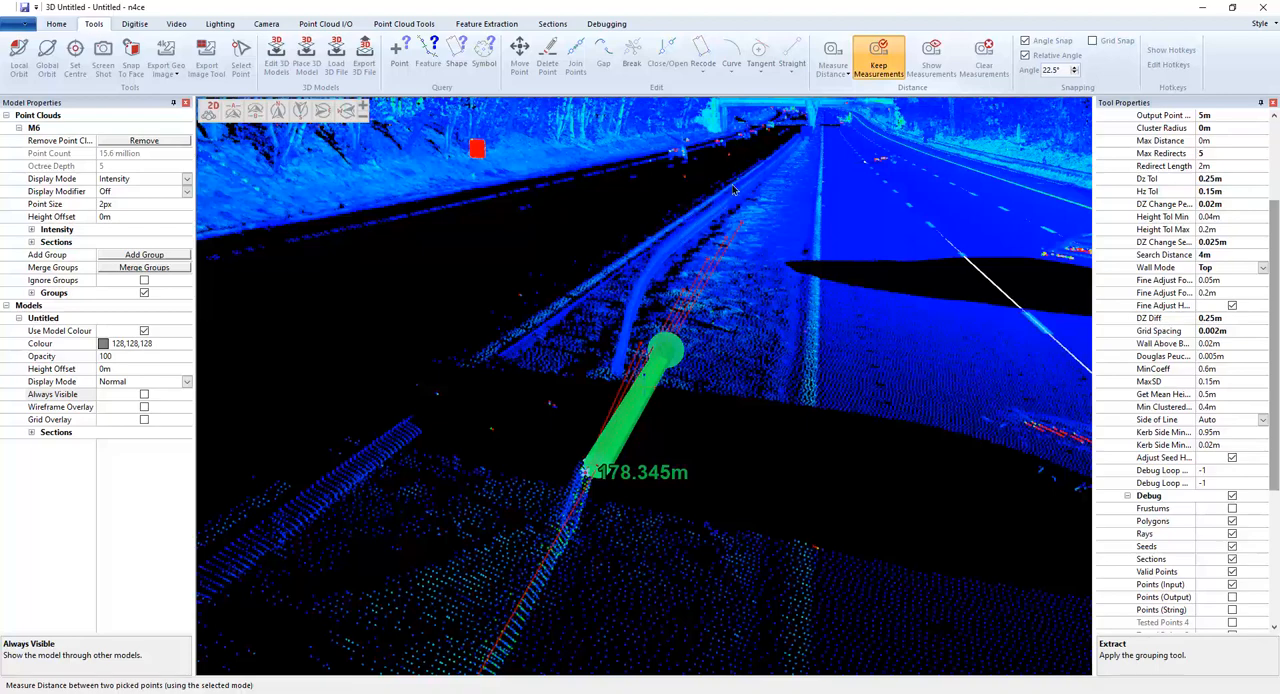
mouse_move(710, 210)
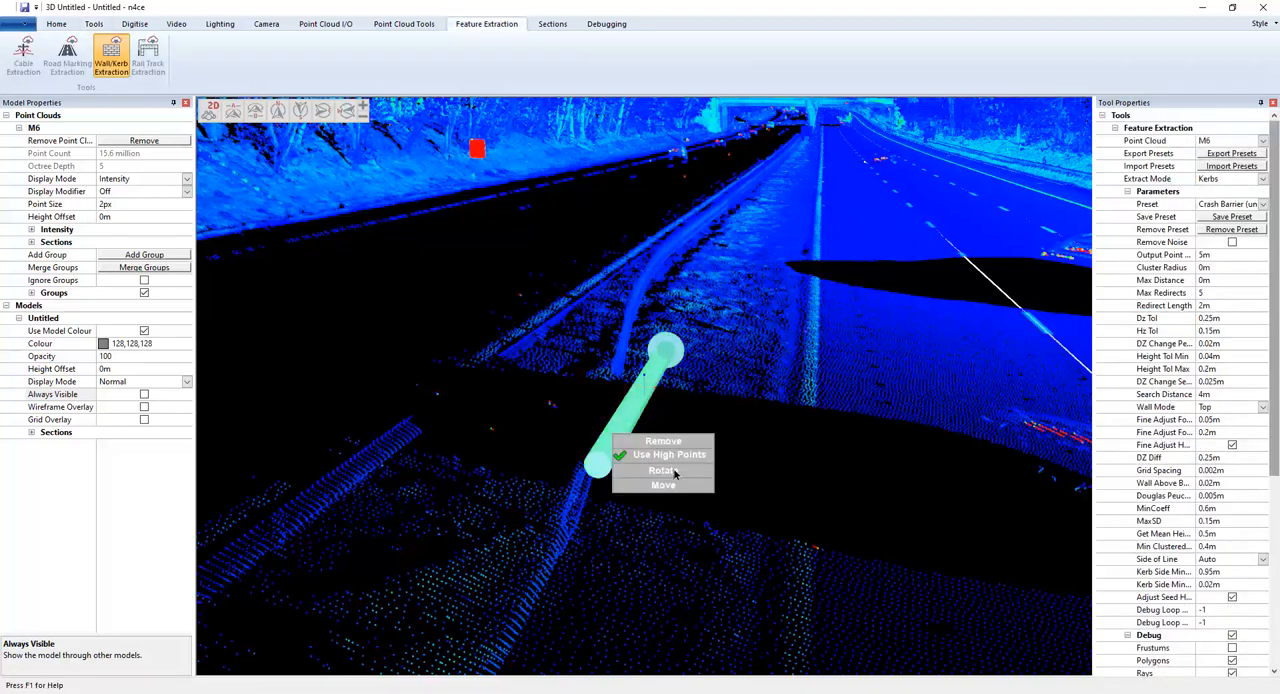
- Rotate the seed along the barrier, then Move it onto the top edge past the void
click(668, 454)
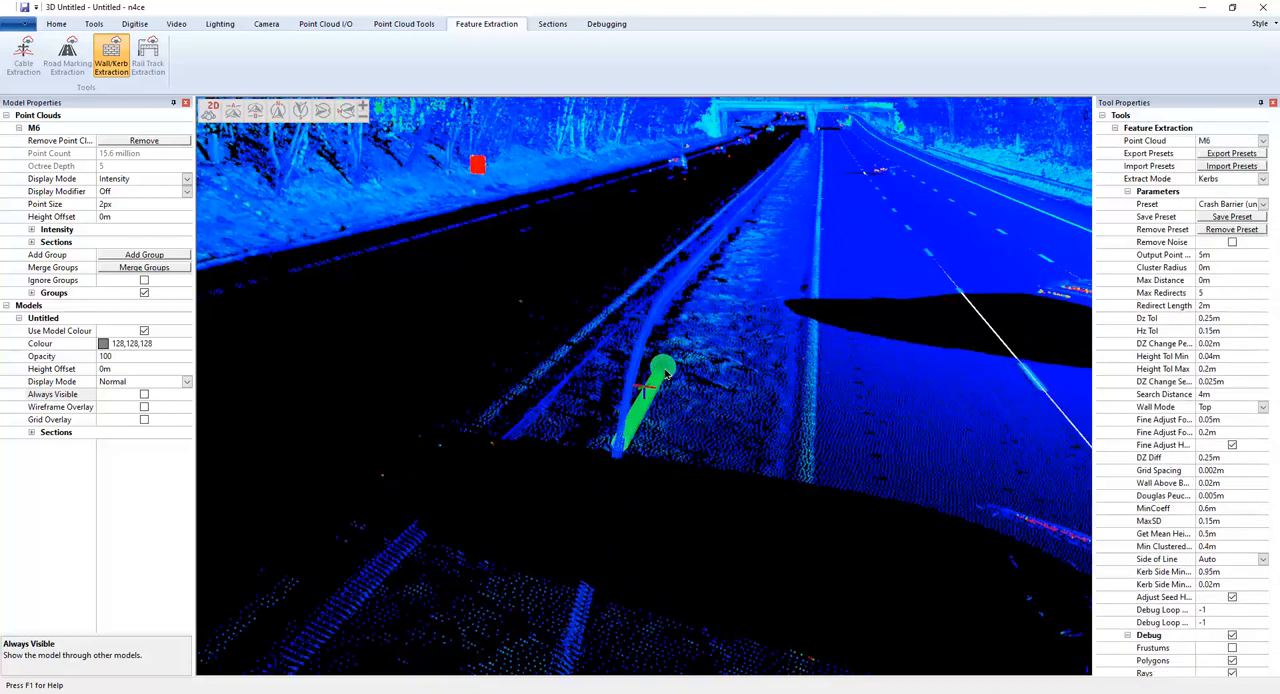
right_click(664, 376)
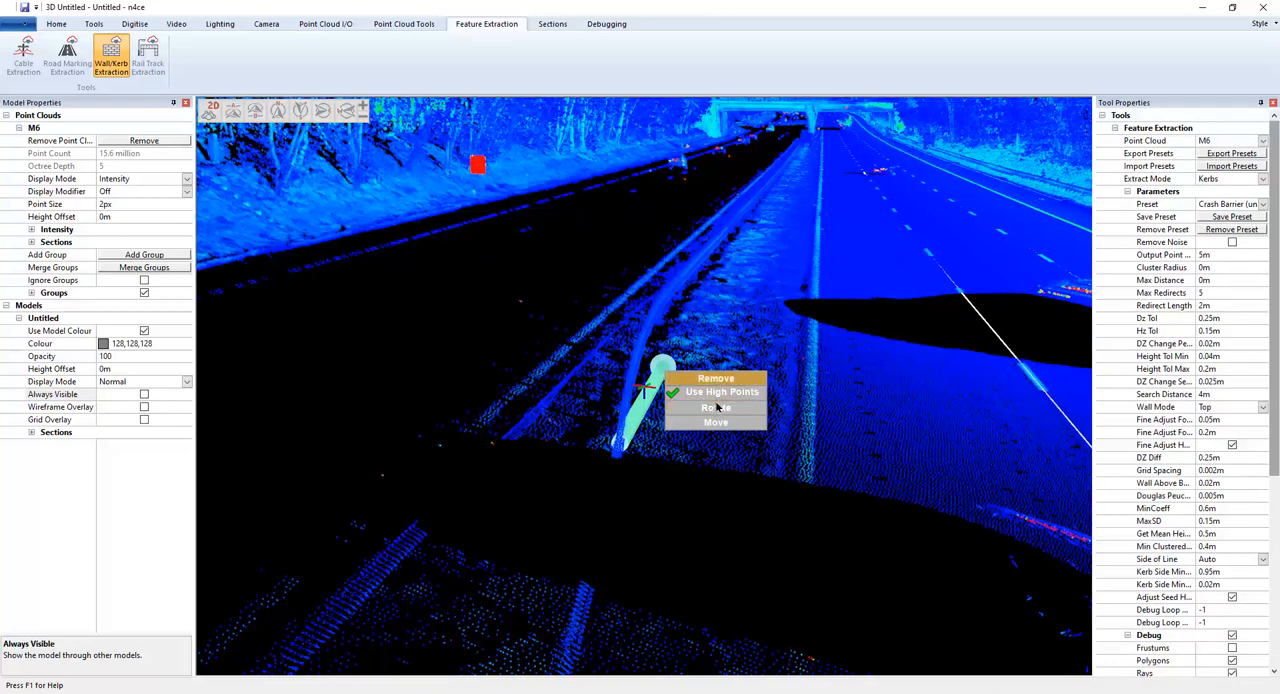
click(722, 392)
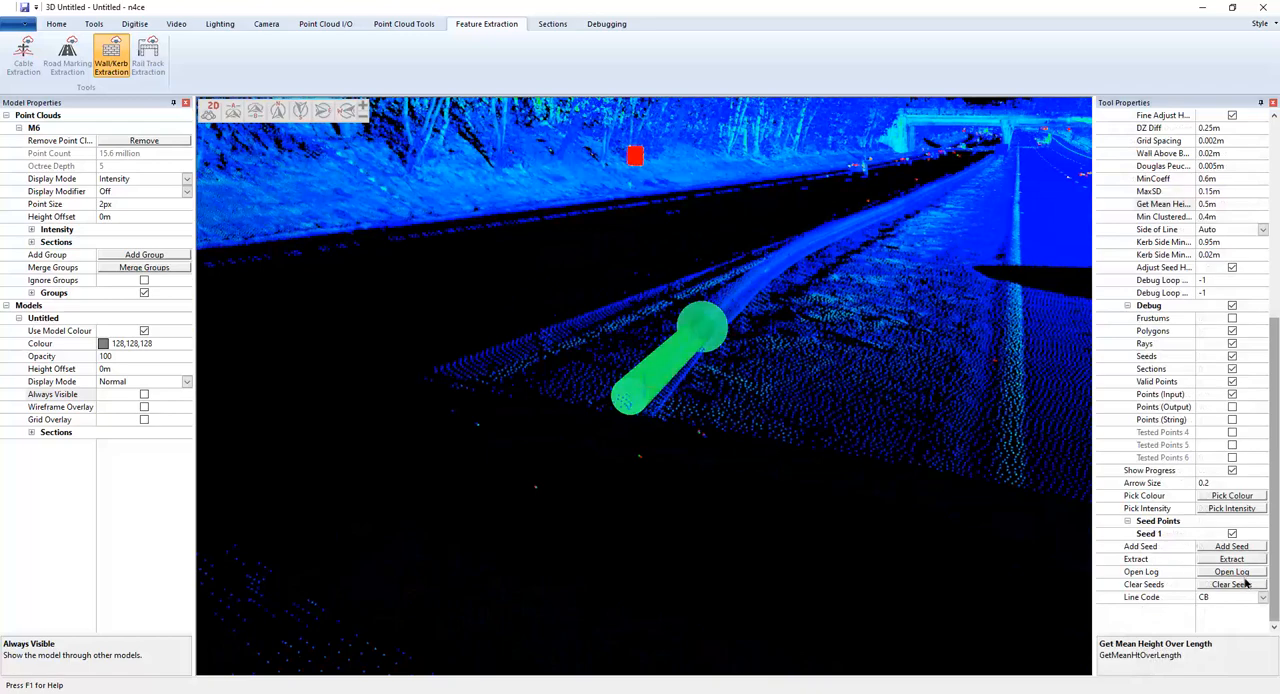
- Clear the remaining seeds and set the model Always Visible over the point cloud
click(1232, 558)
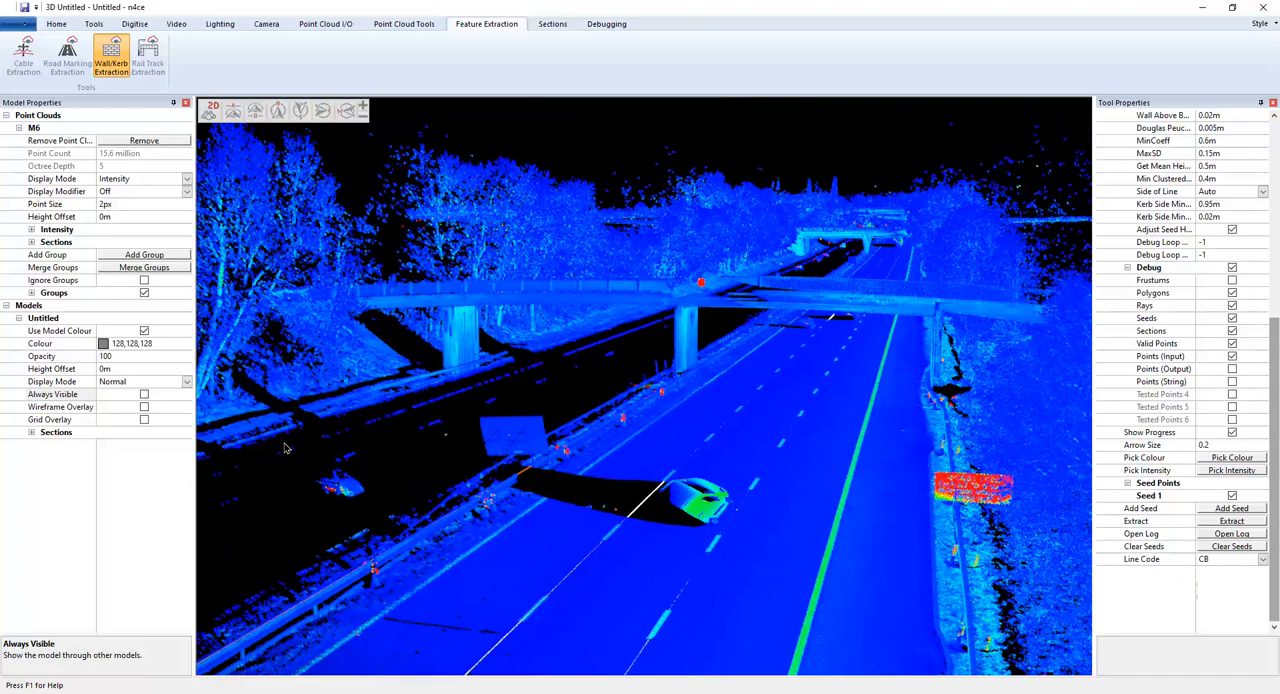
click(52, 394)
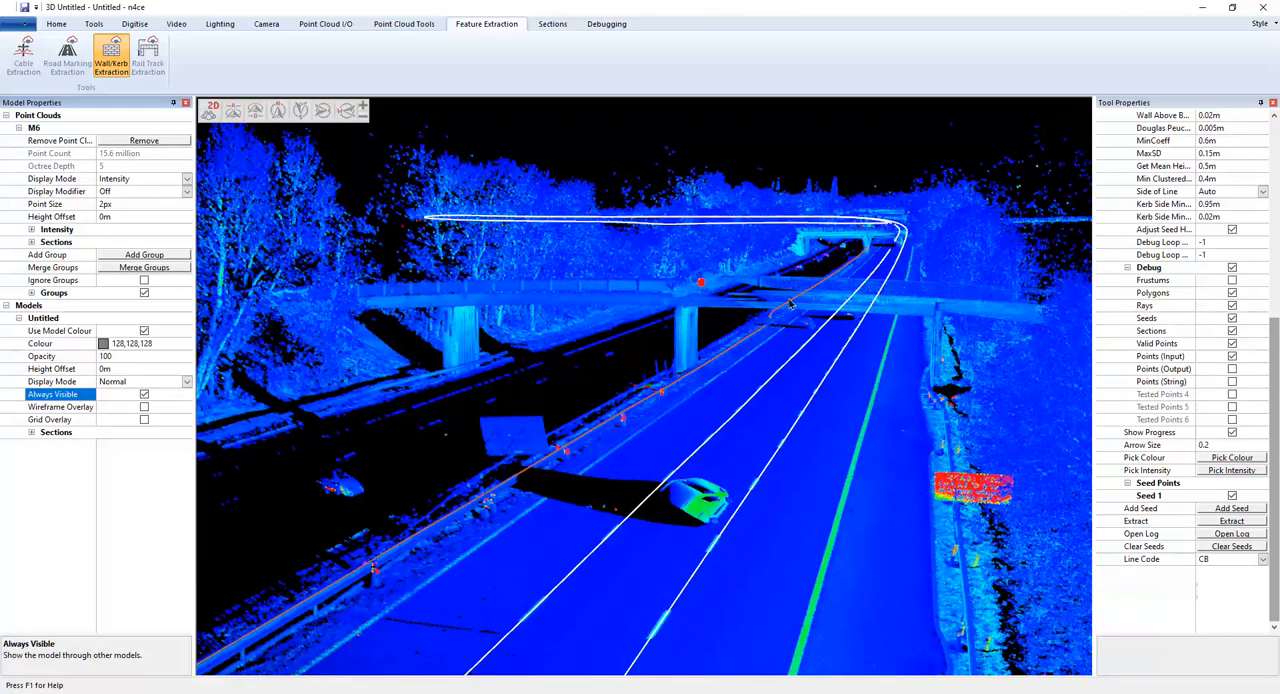